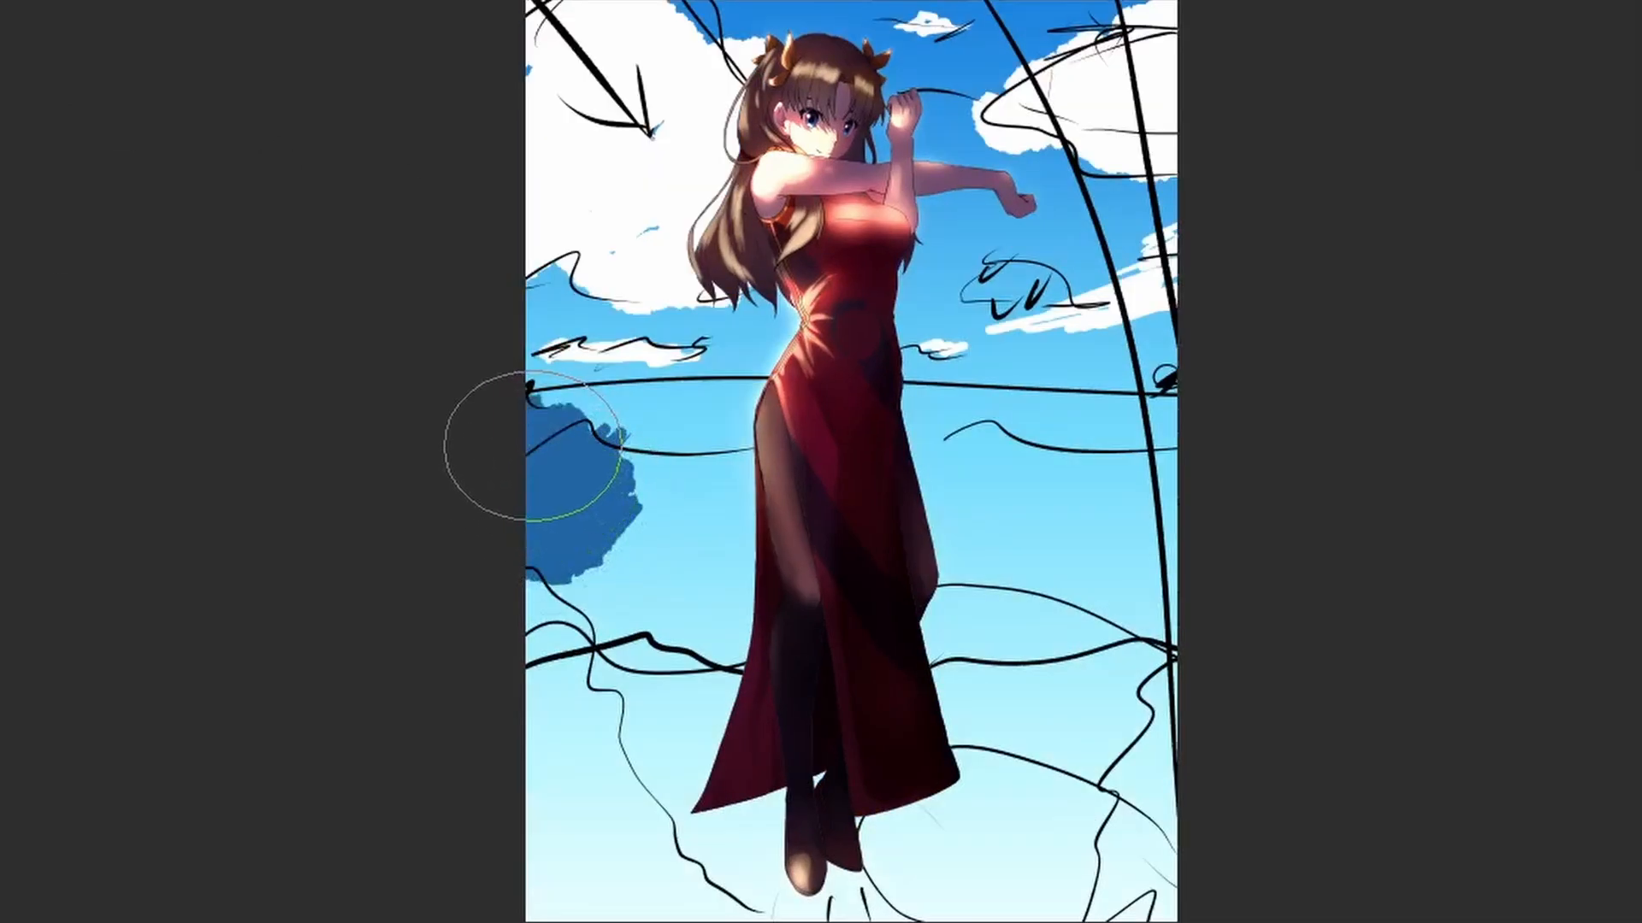
# - Paint flat colour shapes for clouds, sea, sand, a palm tree and bushes behind the girl
pyautogui.moveTo(555, 461); pyautogui.dragTo(1047, 586)
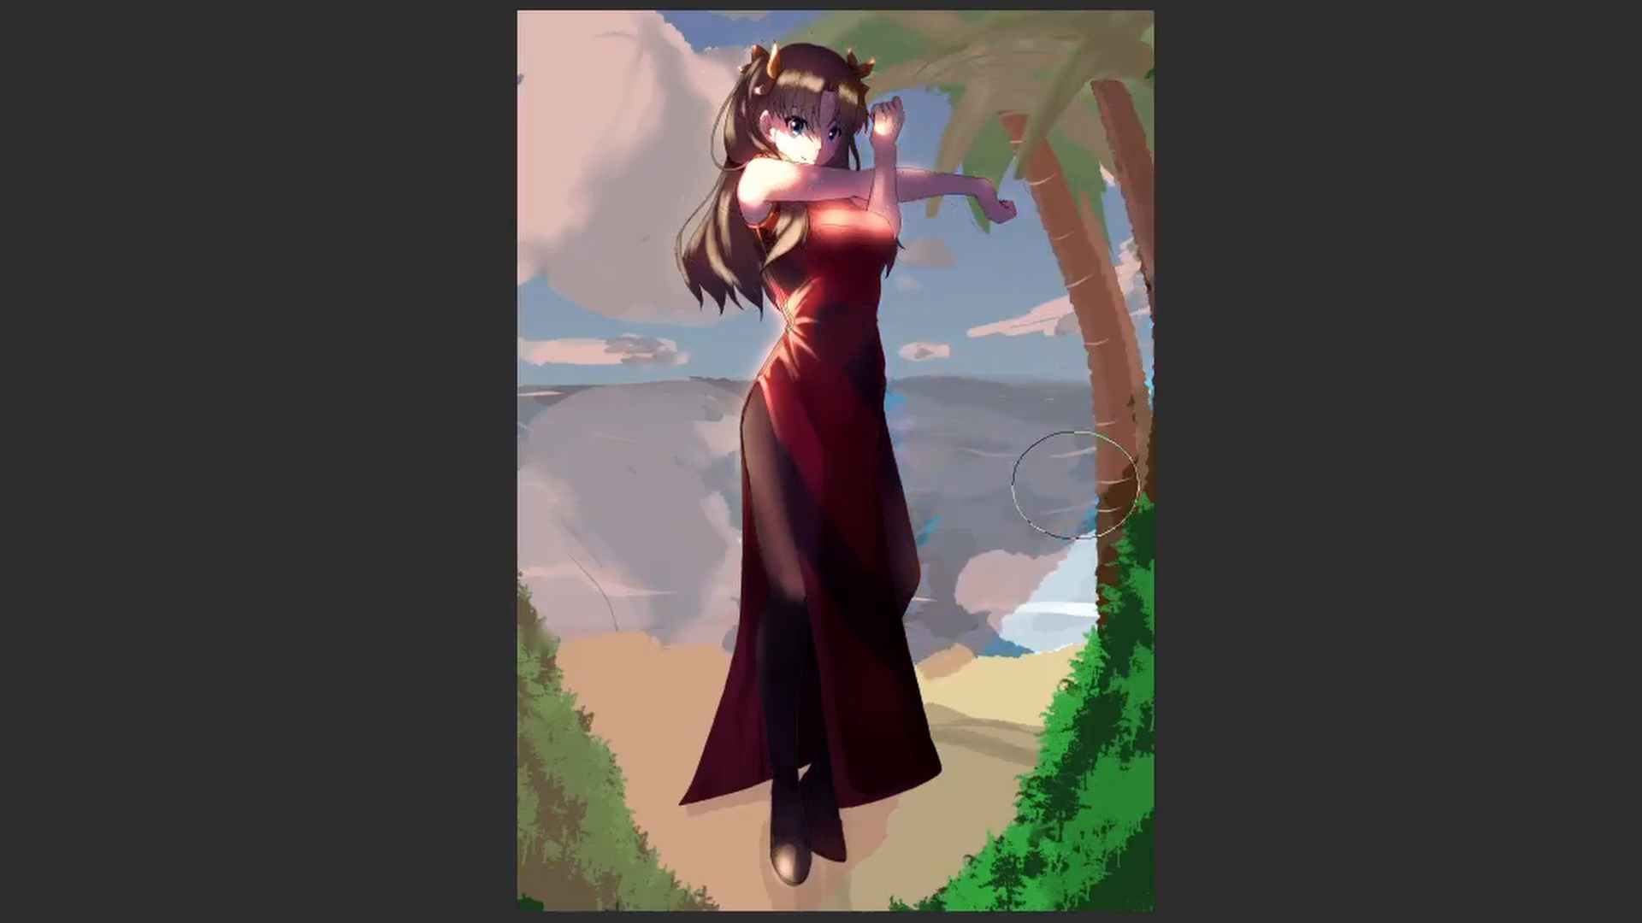
# - Repaint the sea with waves, white clouds, the palm tree and leafy bushes in brighter colours
pyautogui.moveTo(1058, 482); pyautogui.dragTo(974, 885)
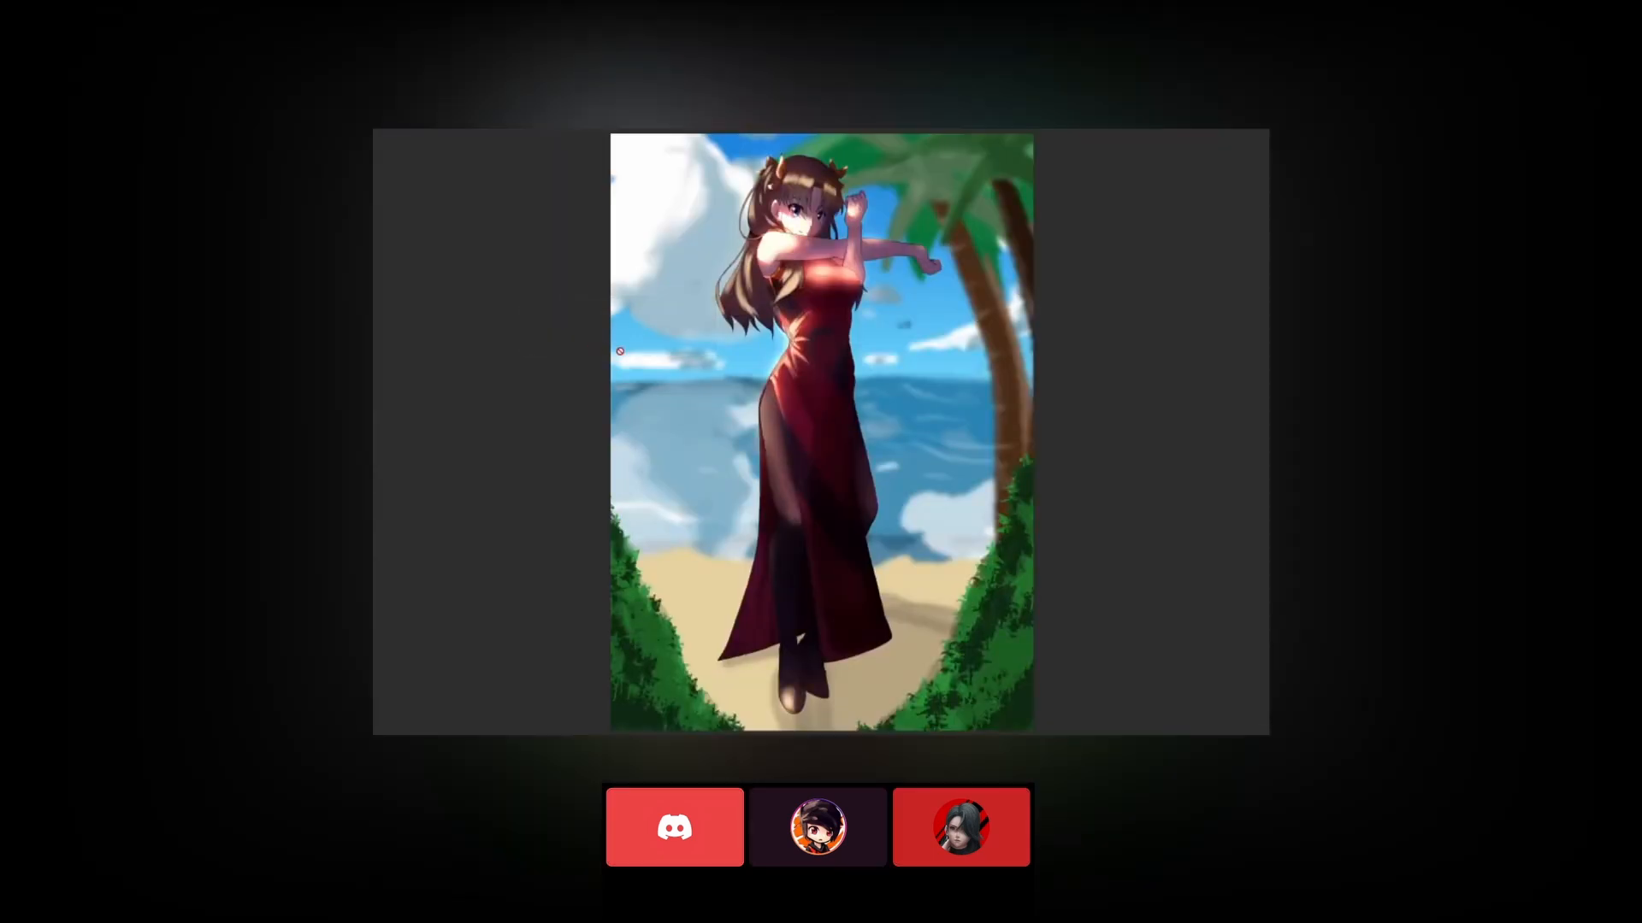
pyautogui.click(817, 826)
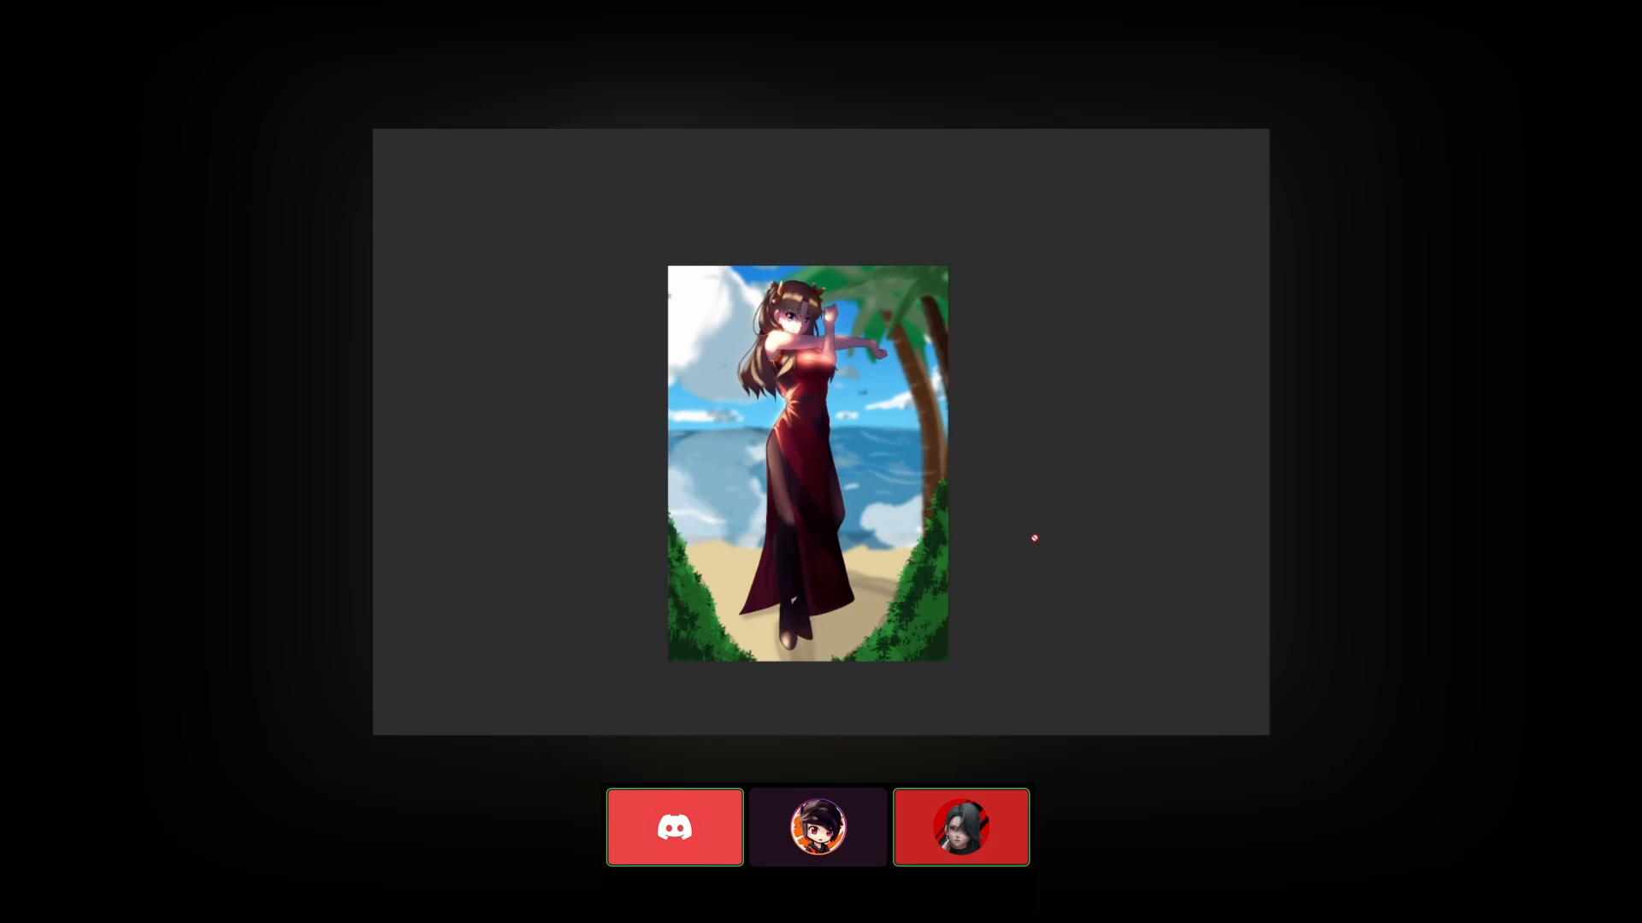
# - Cycle through the canvases along the bottom to show the umbrella beach drawing
pyautogui.click(674, 827)
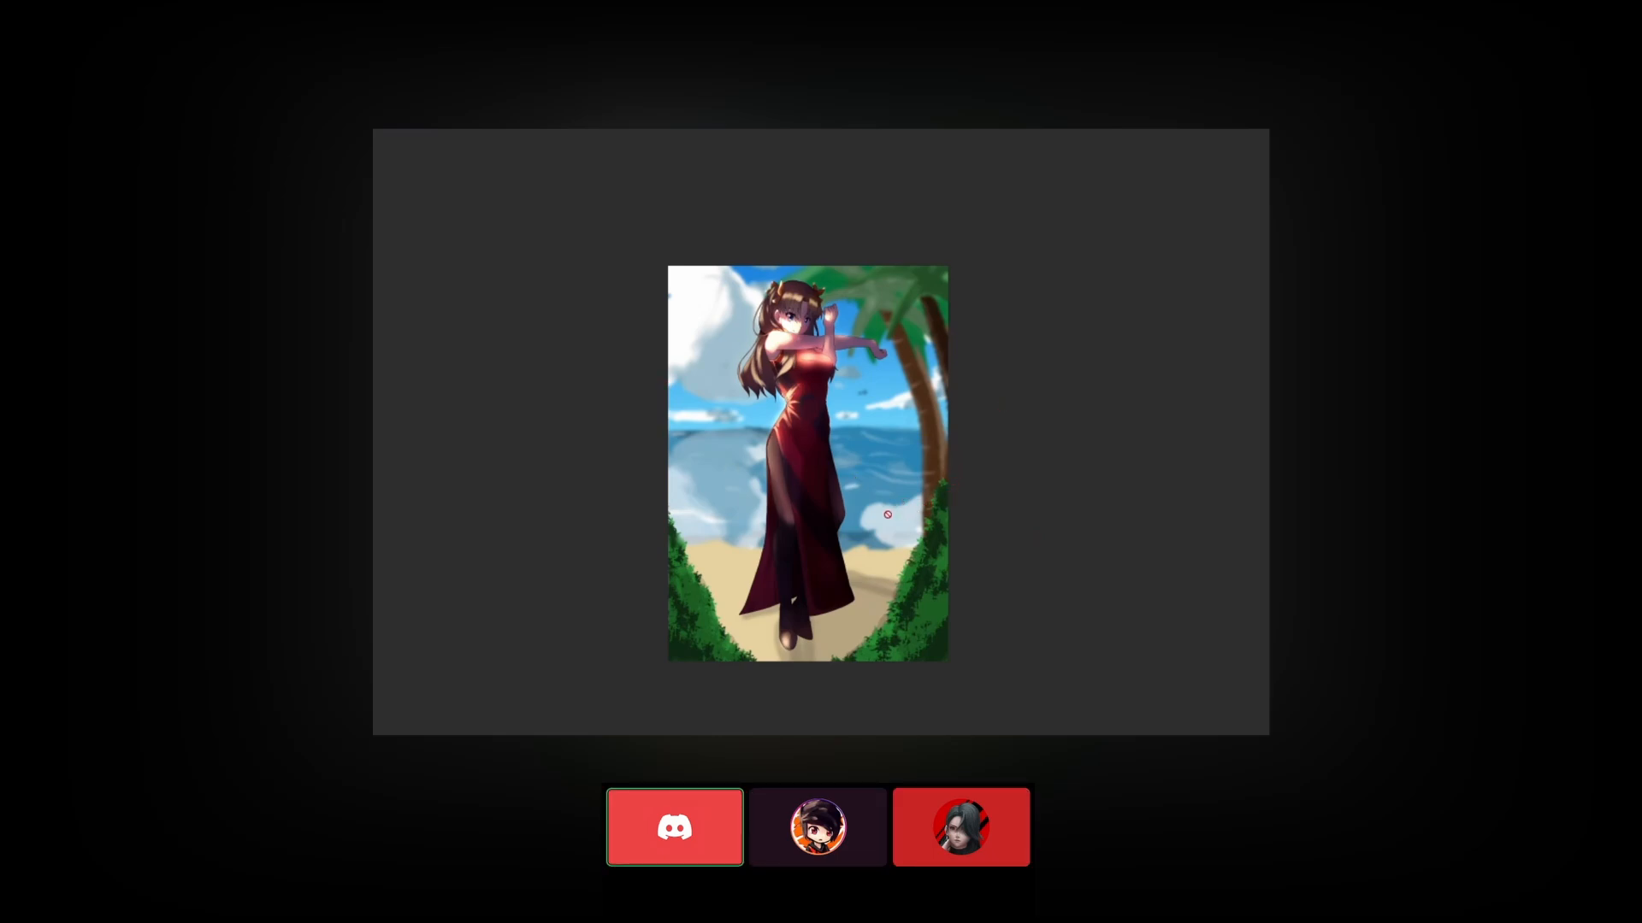
pyautogui.moveTo(861, 588)
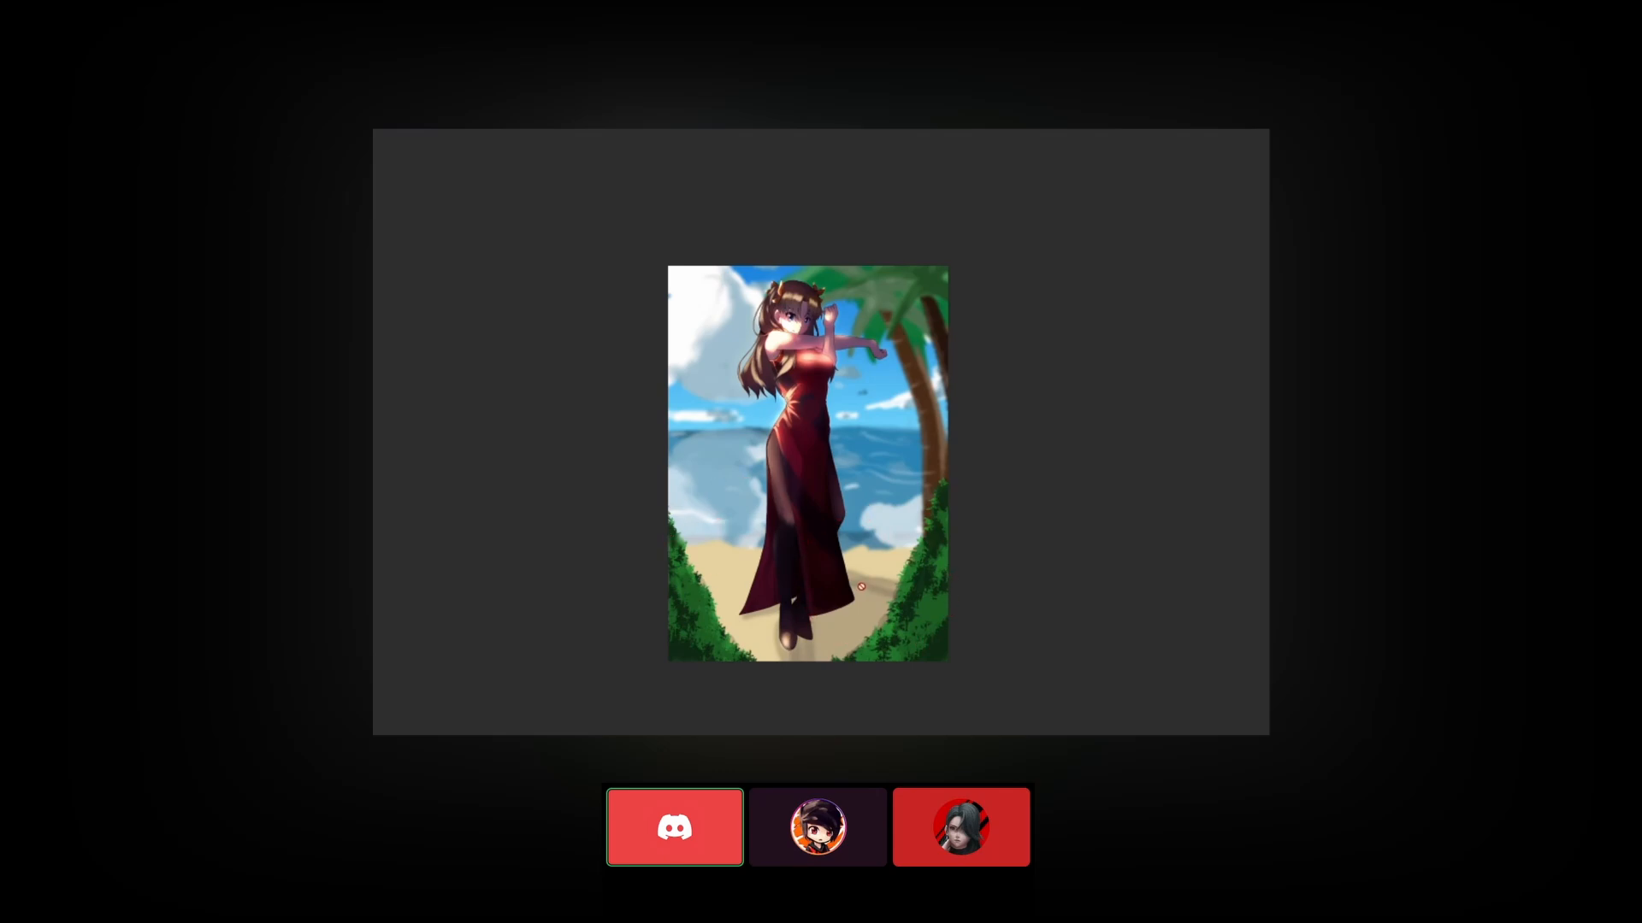
pyautogui.moveTo(562, 501)
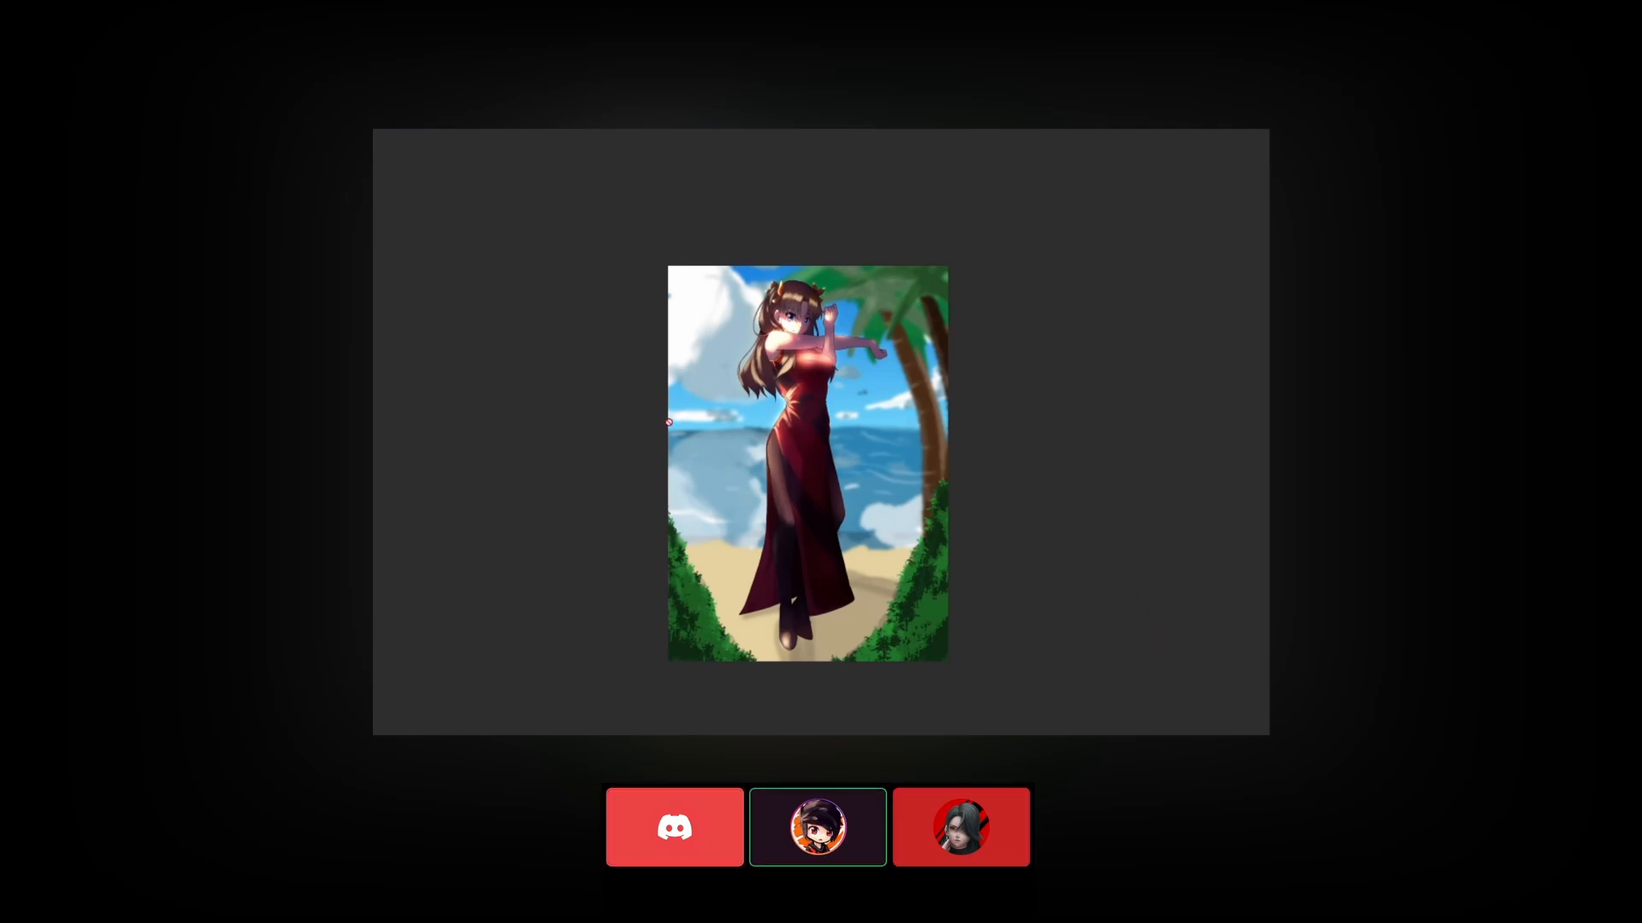
pyautogui.moveTo(675, 827)
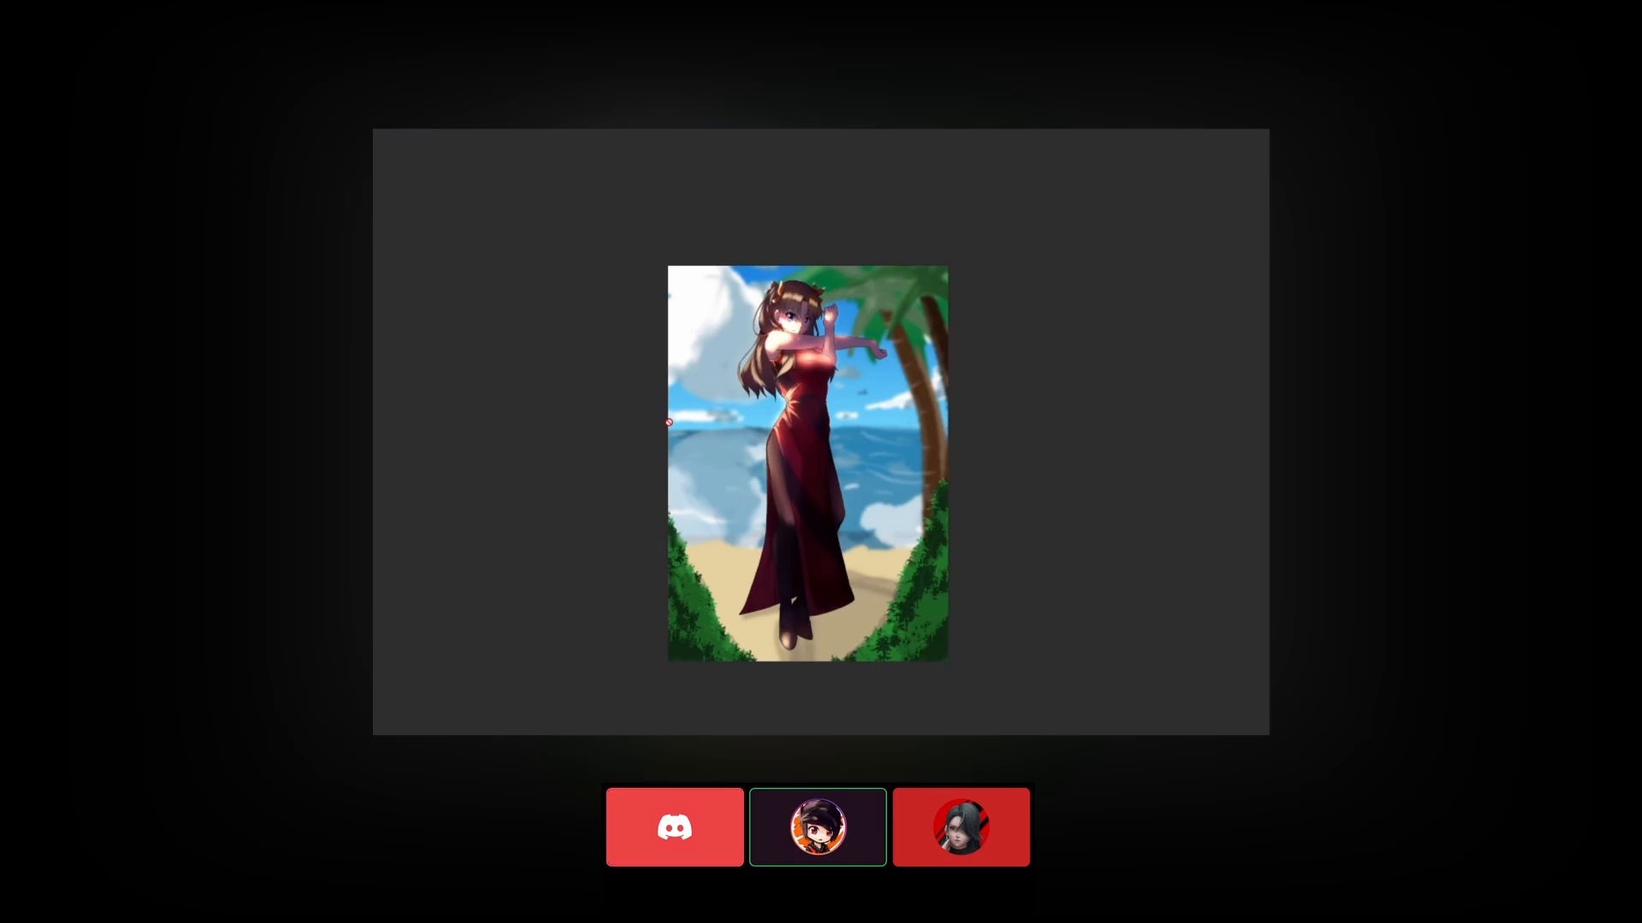
pyautogui.click(675, 827)
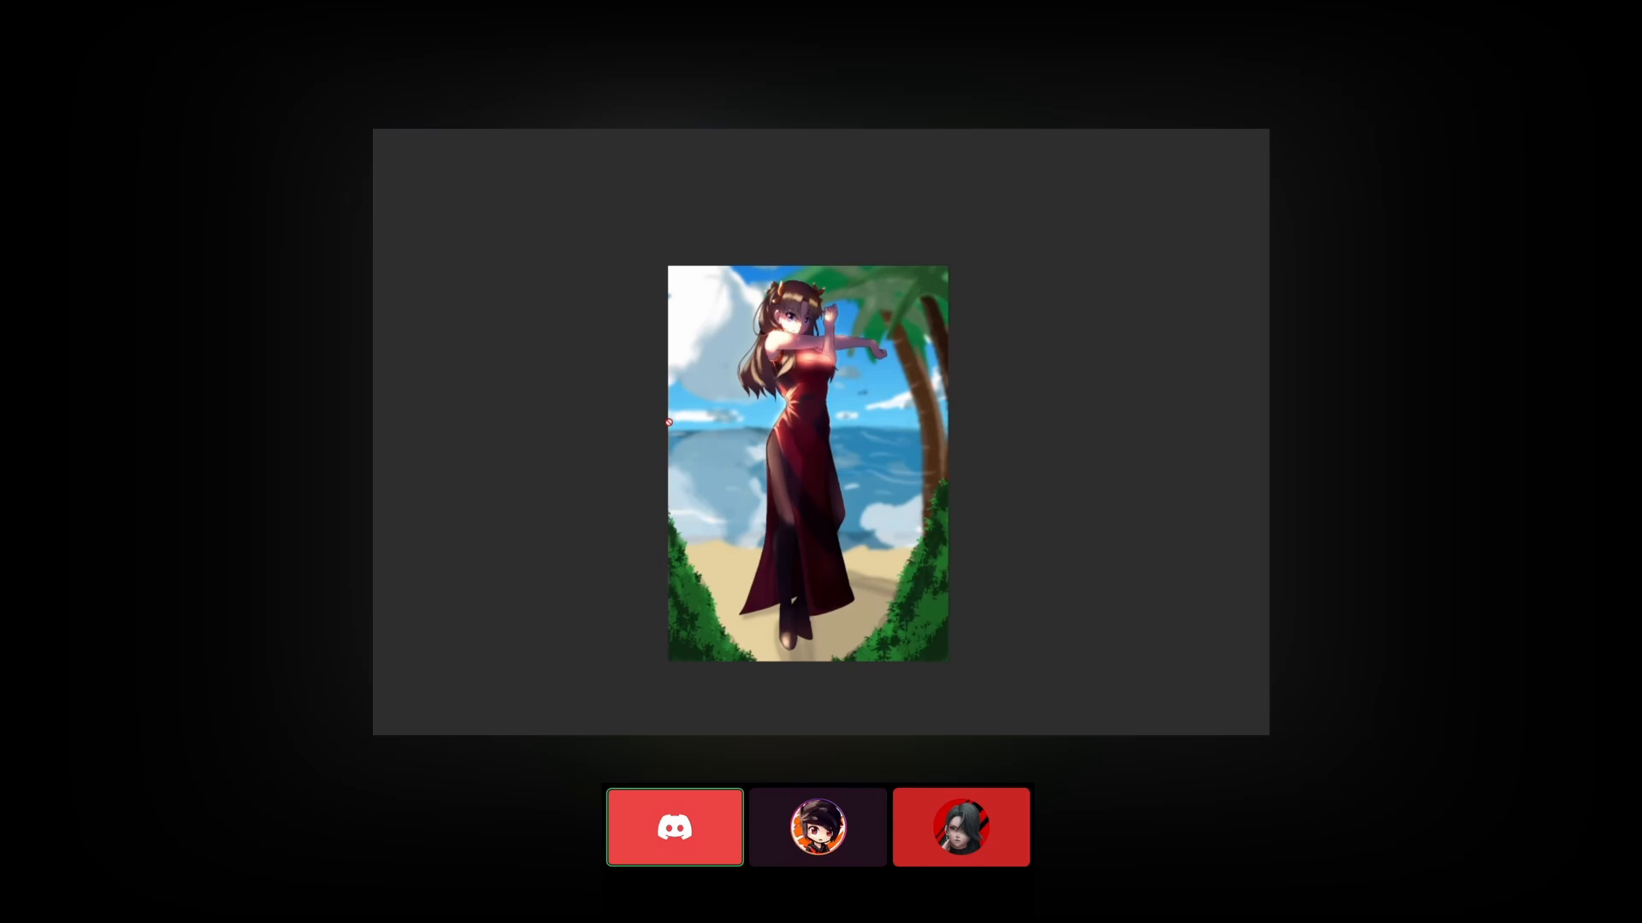
pyautogui.click(817, 827)
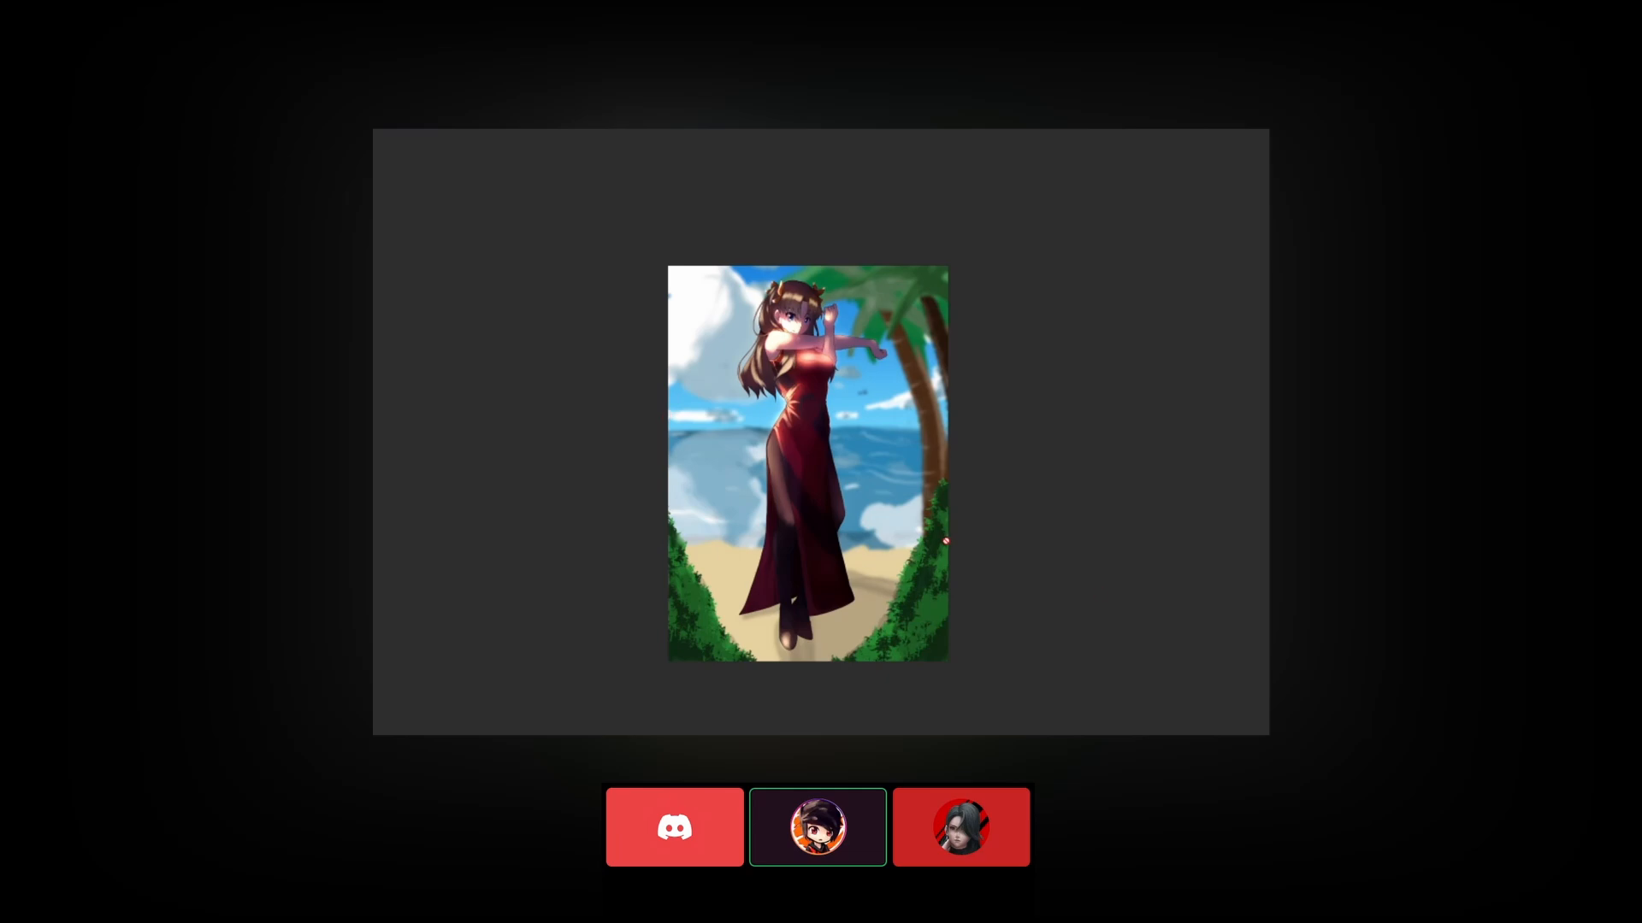
pyautogui.click(675, 826)
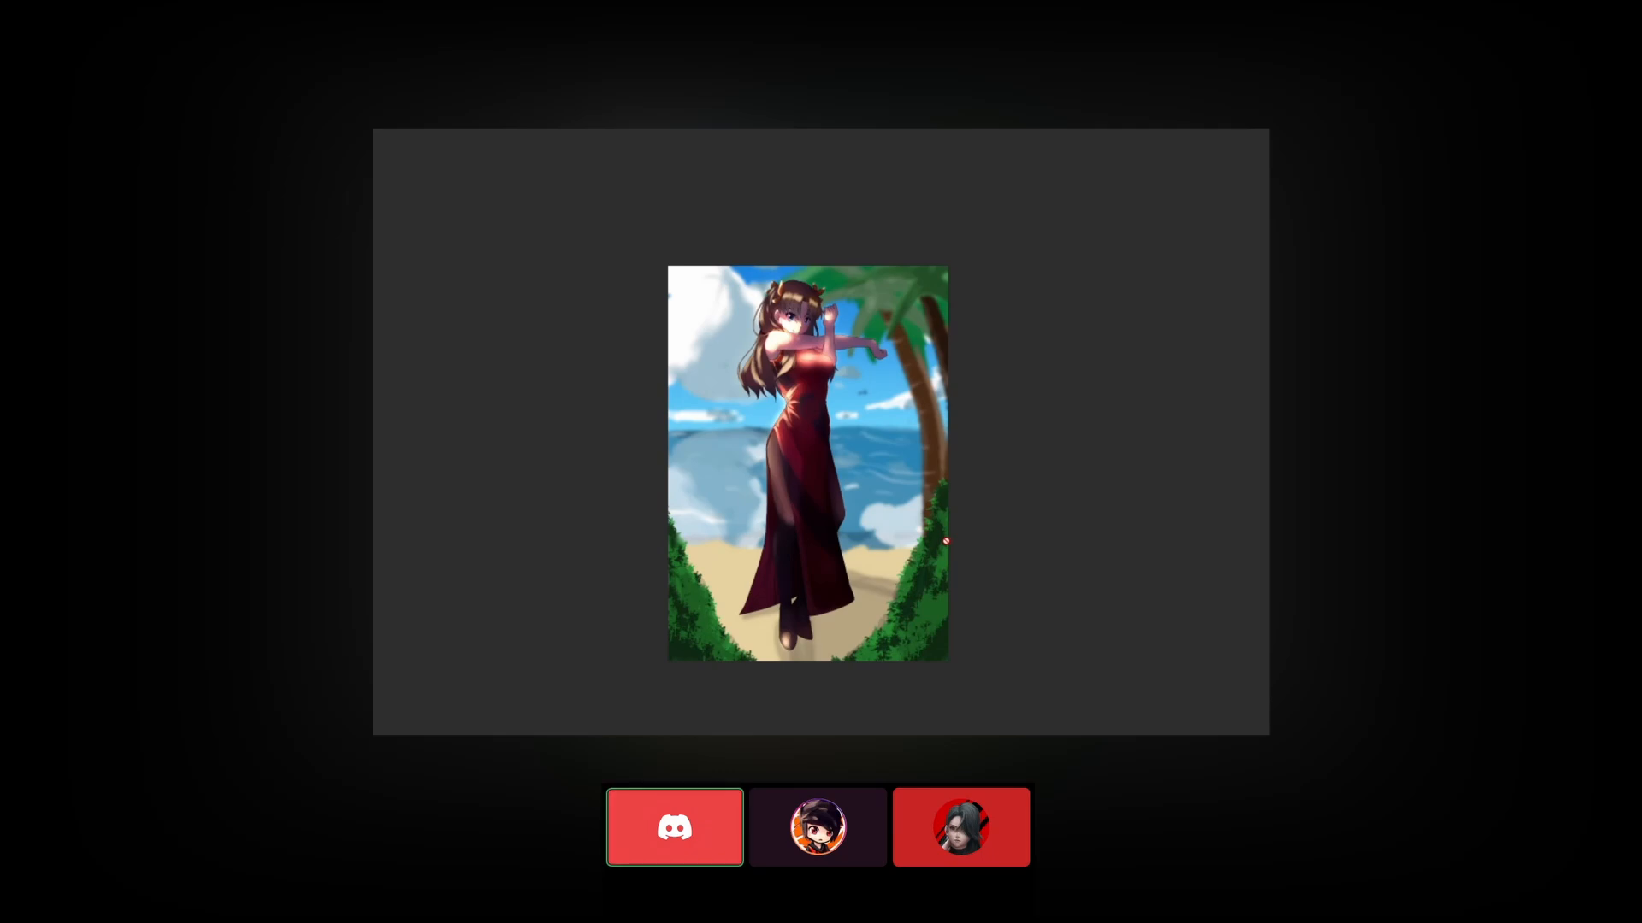
pyautogui.click(960, 826)
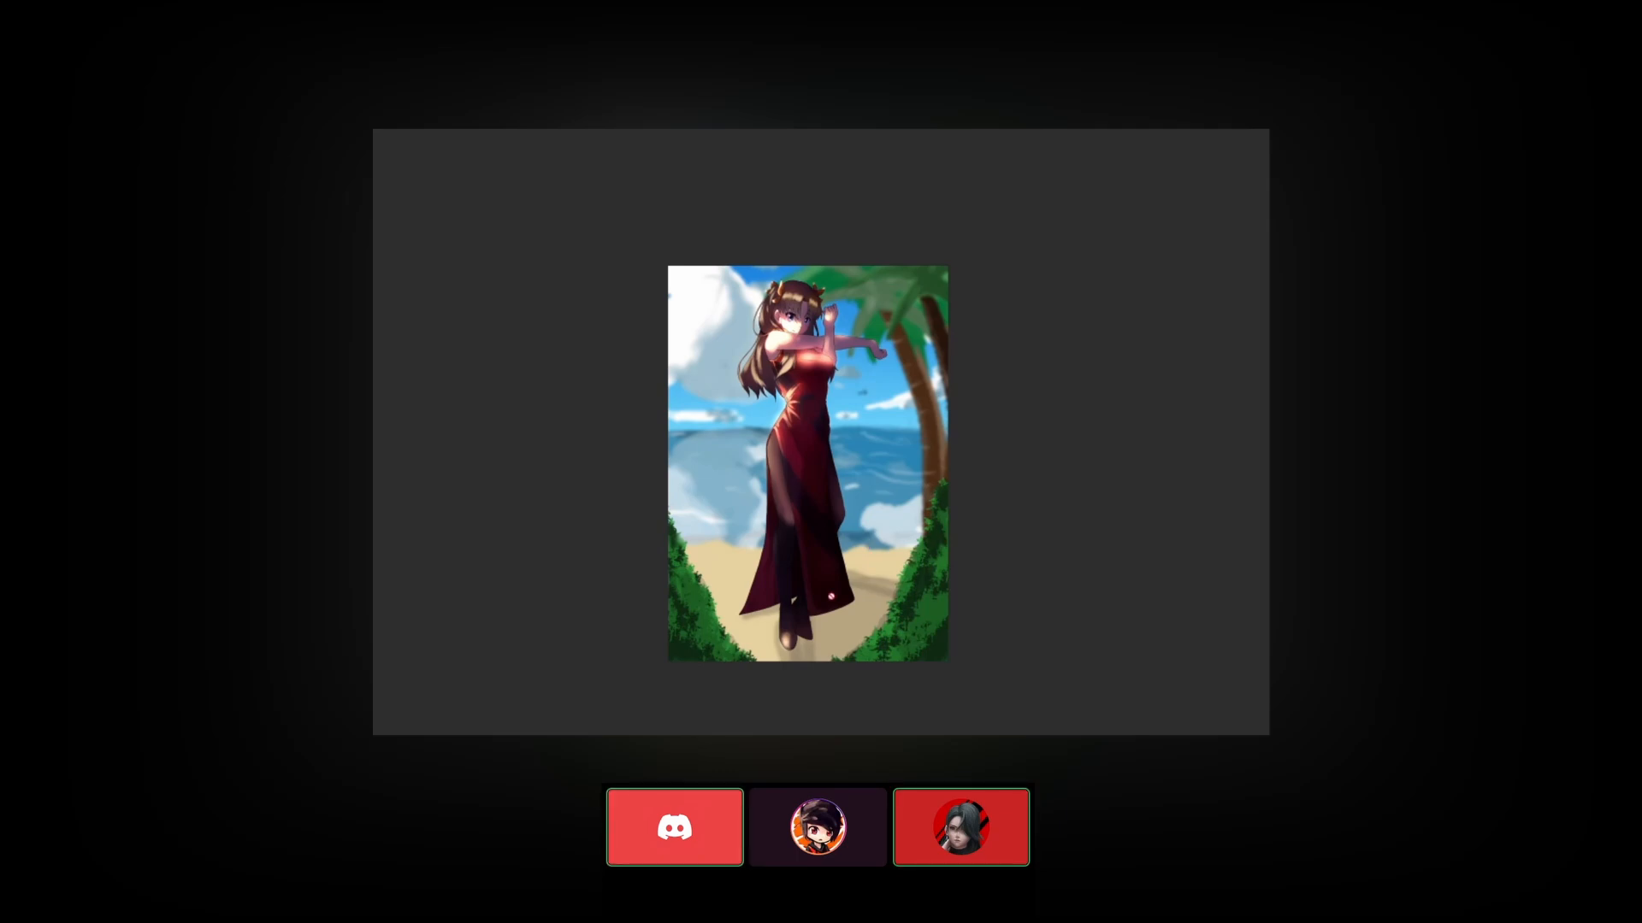
pyautogui.click(674, 826)
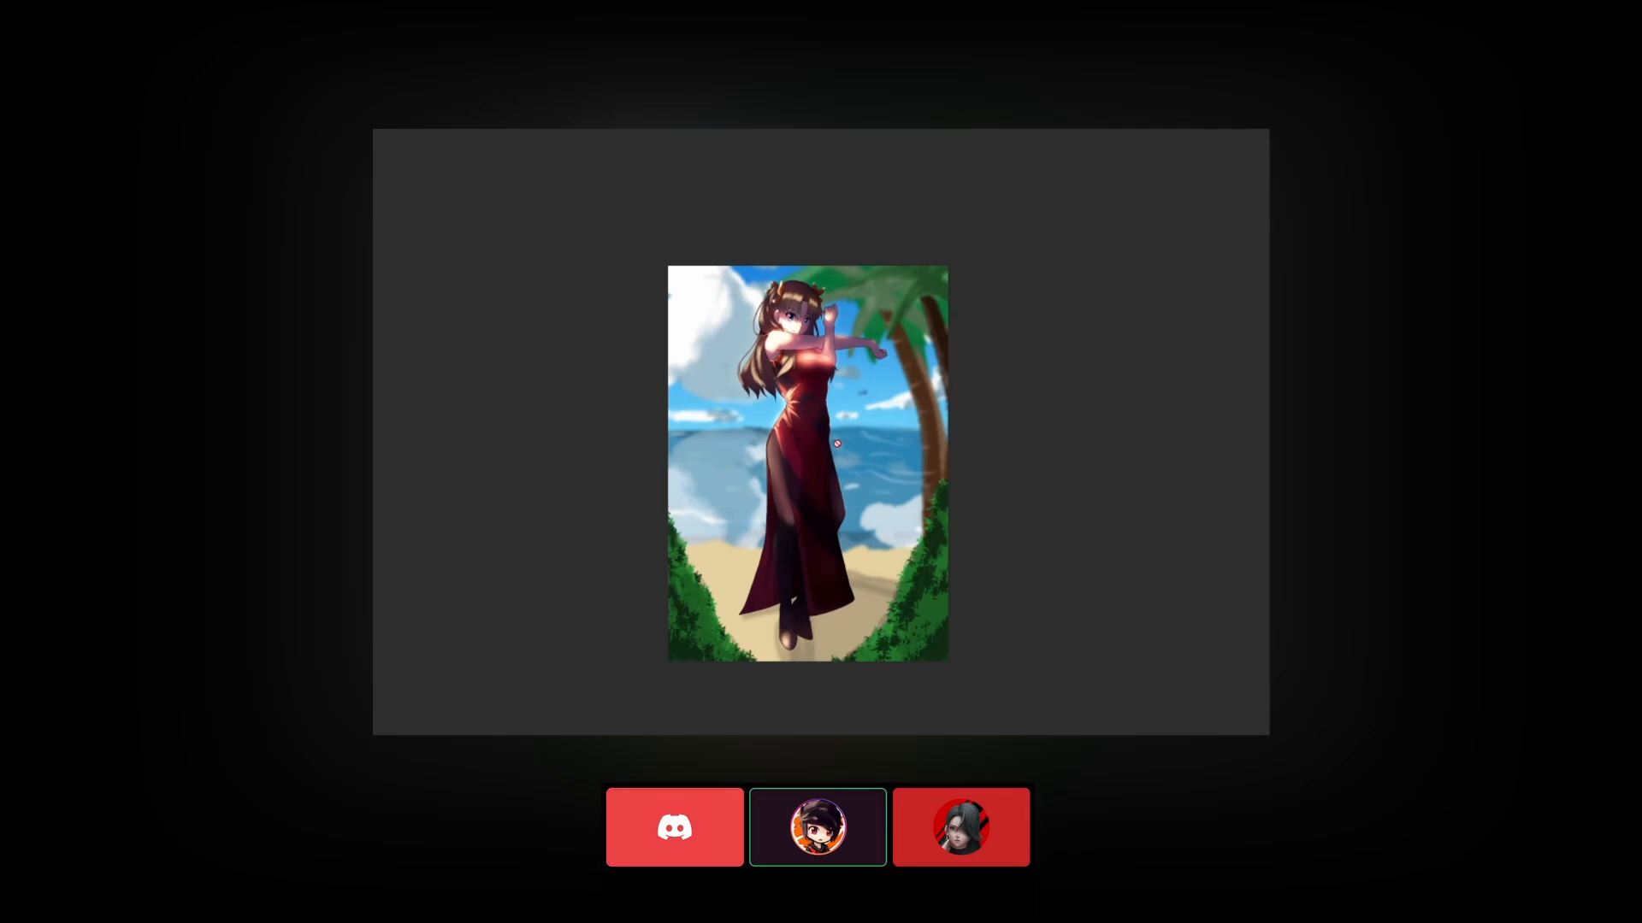
pyautogui.moveTo(614, 390)
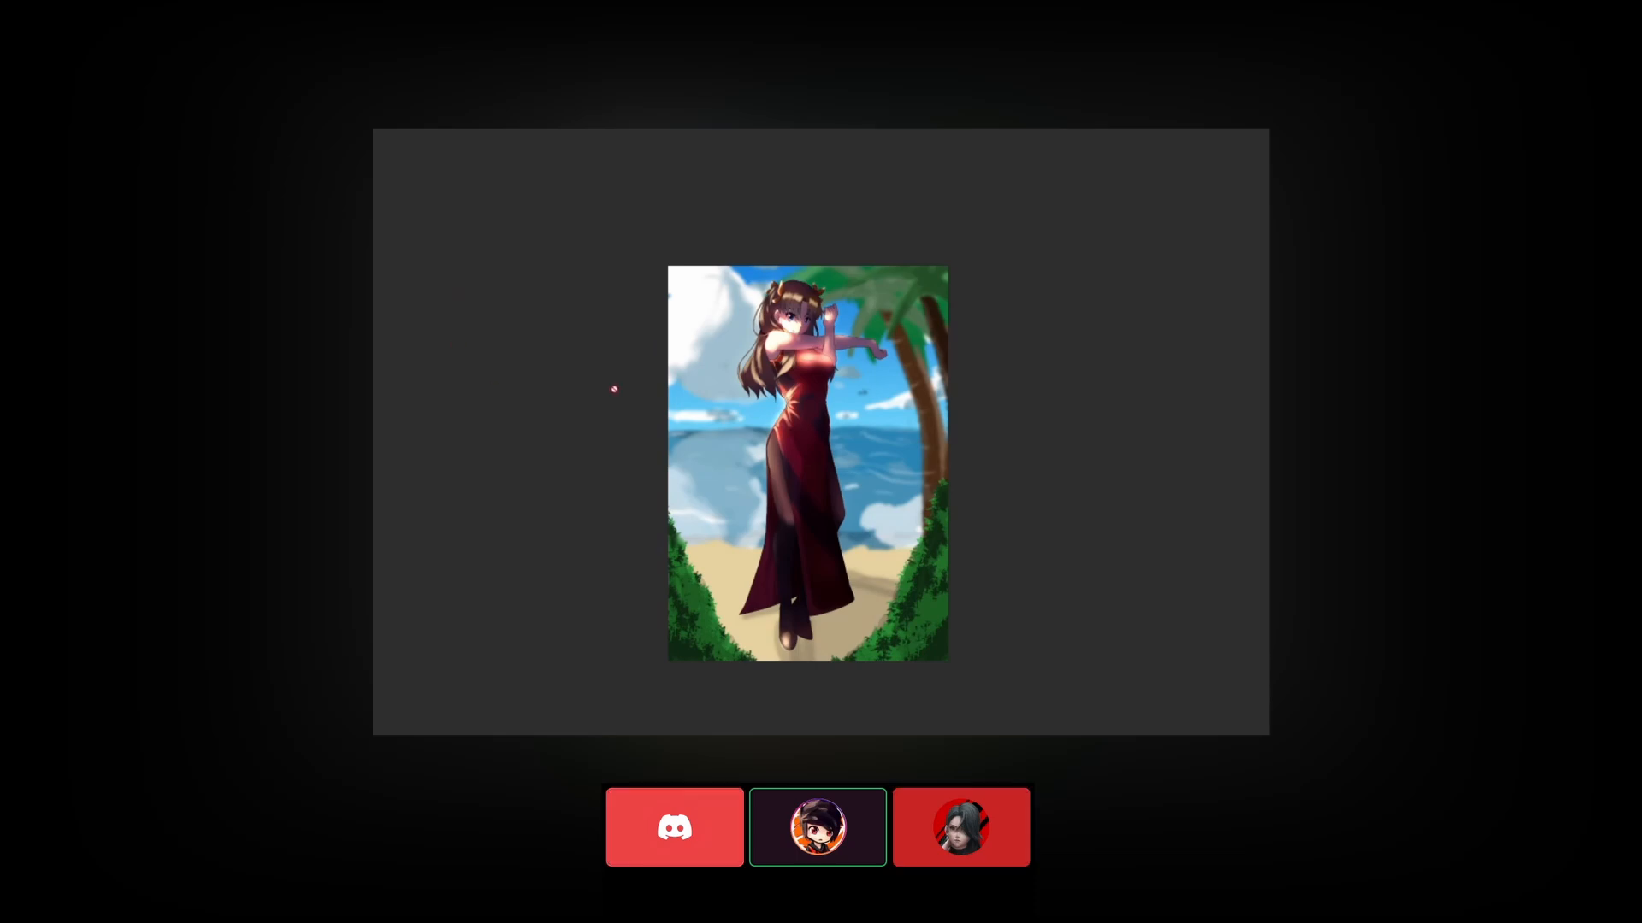
pyautogui.moveTo(1148, 355)
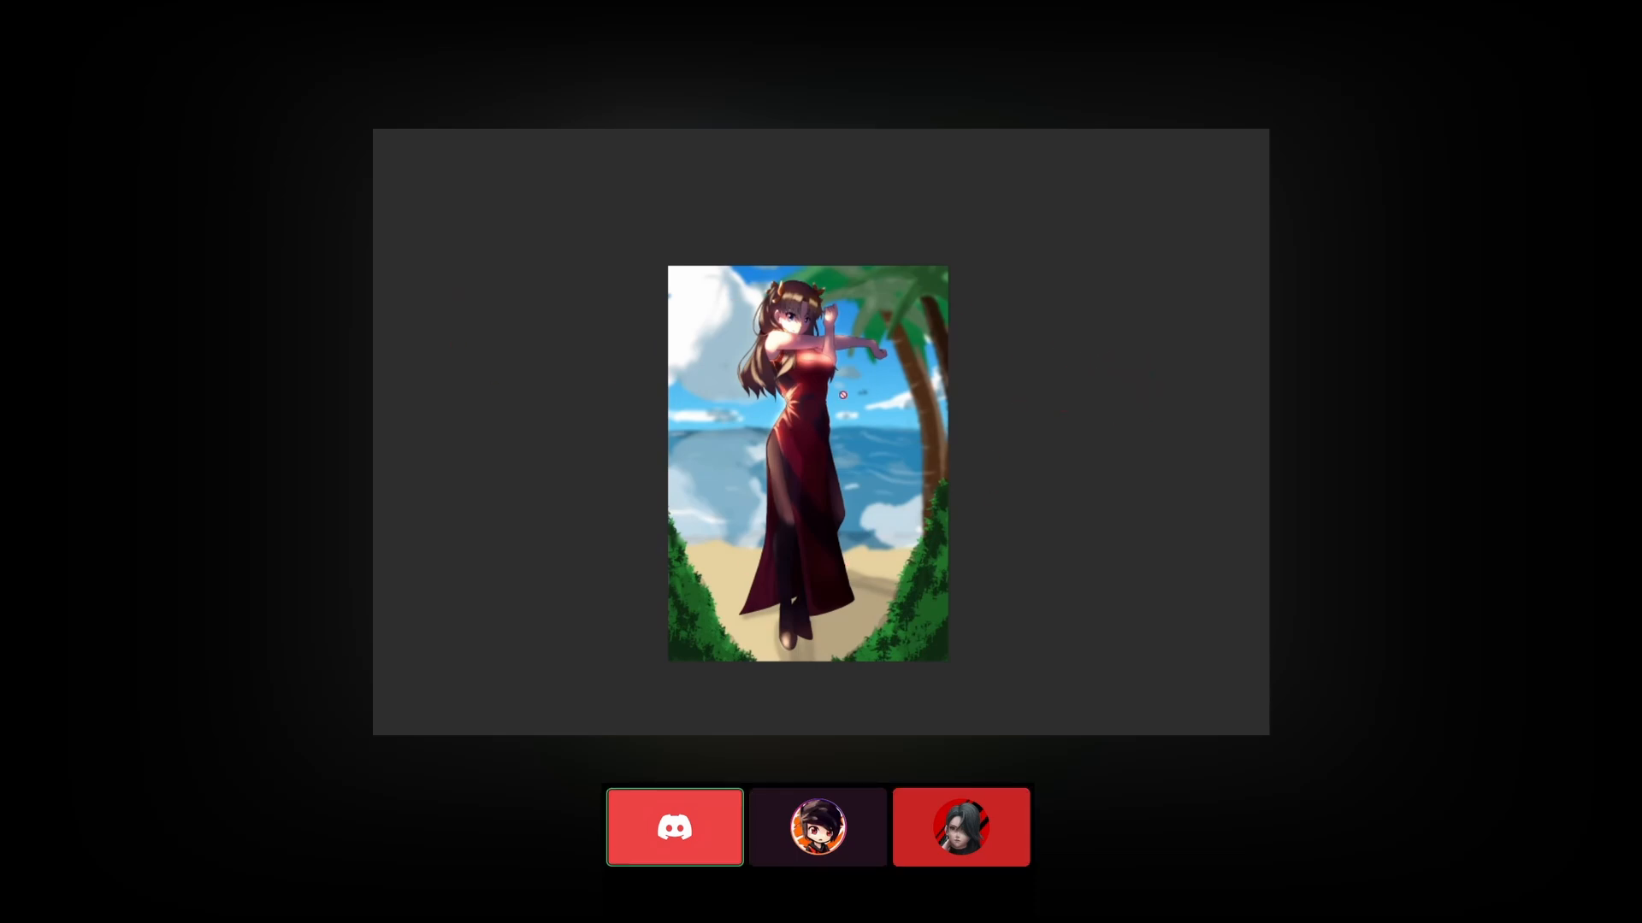
pyautogui.click(959, 826)
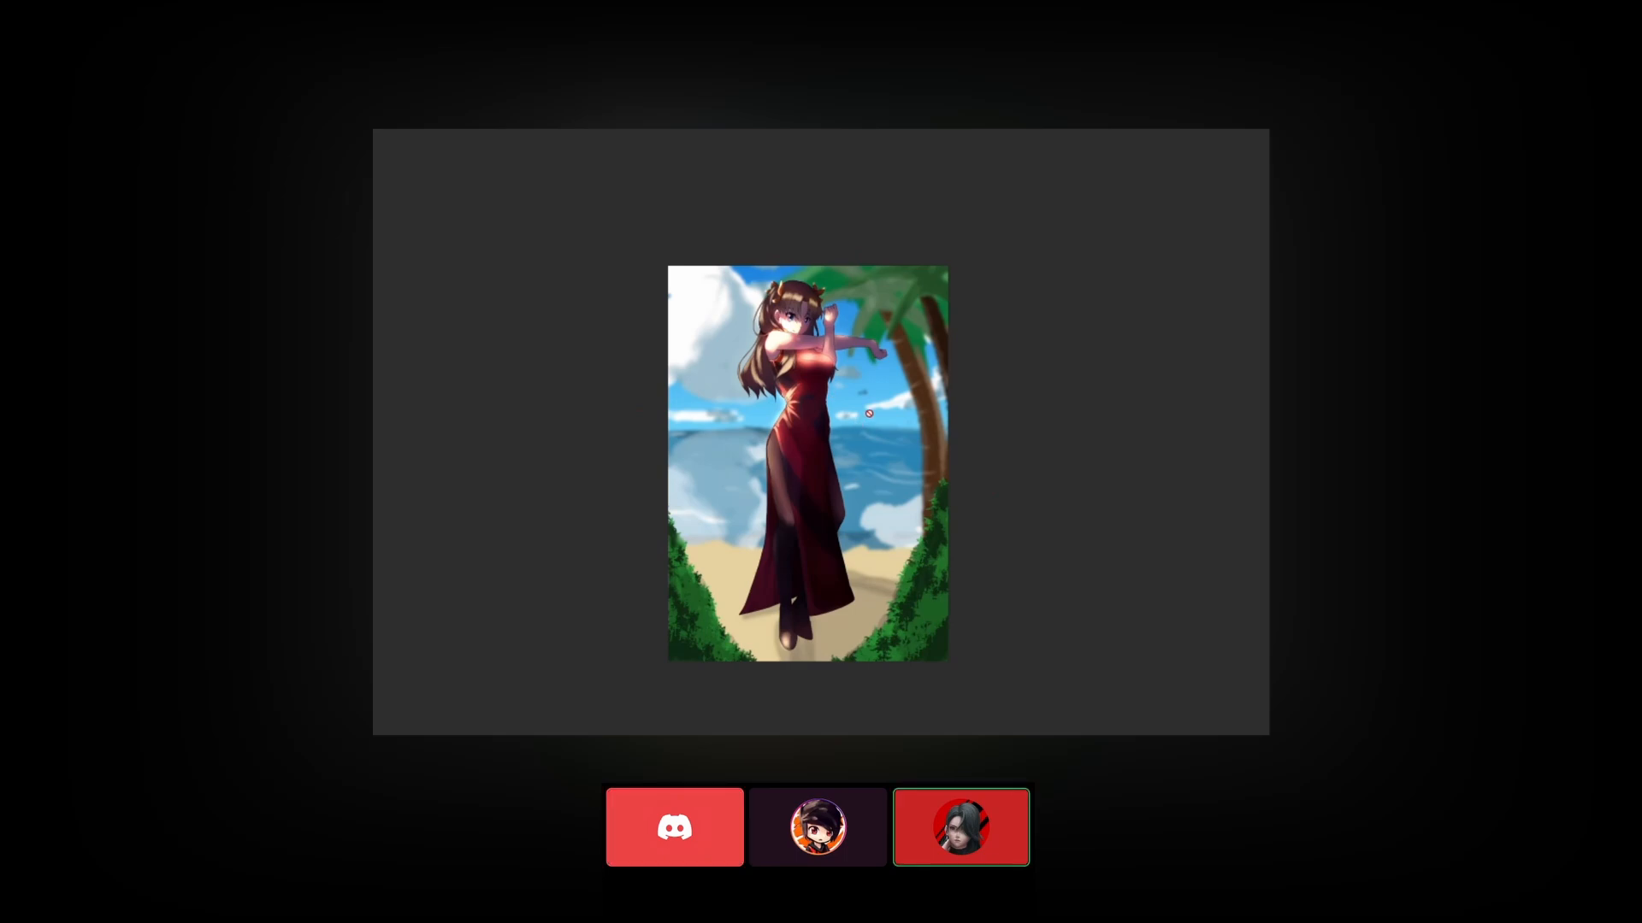
pyautogui.click(818, 826)
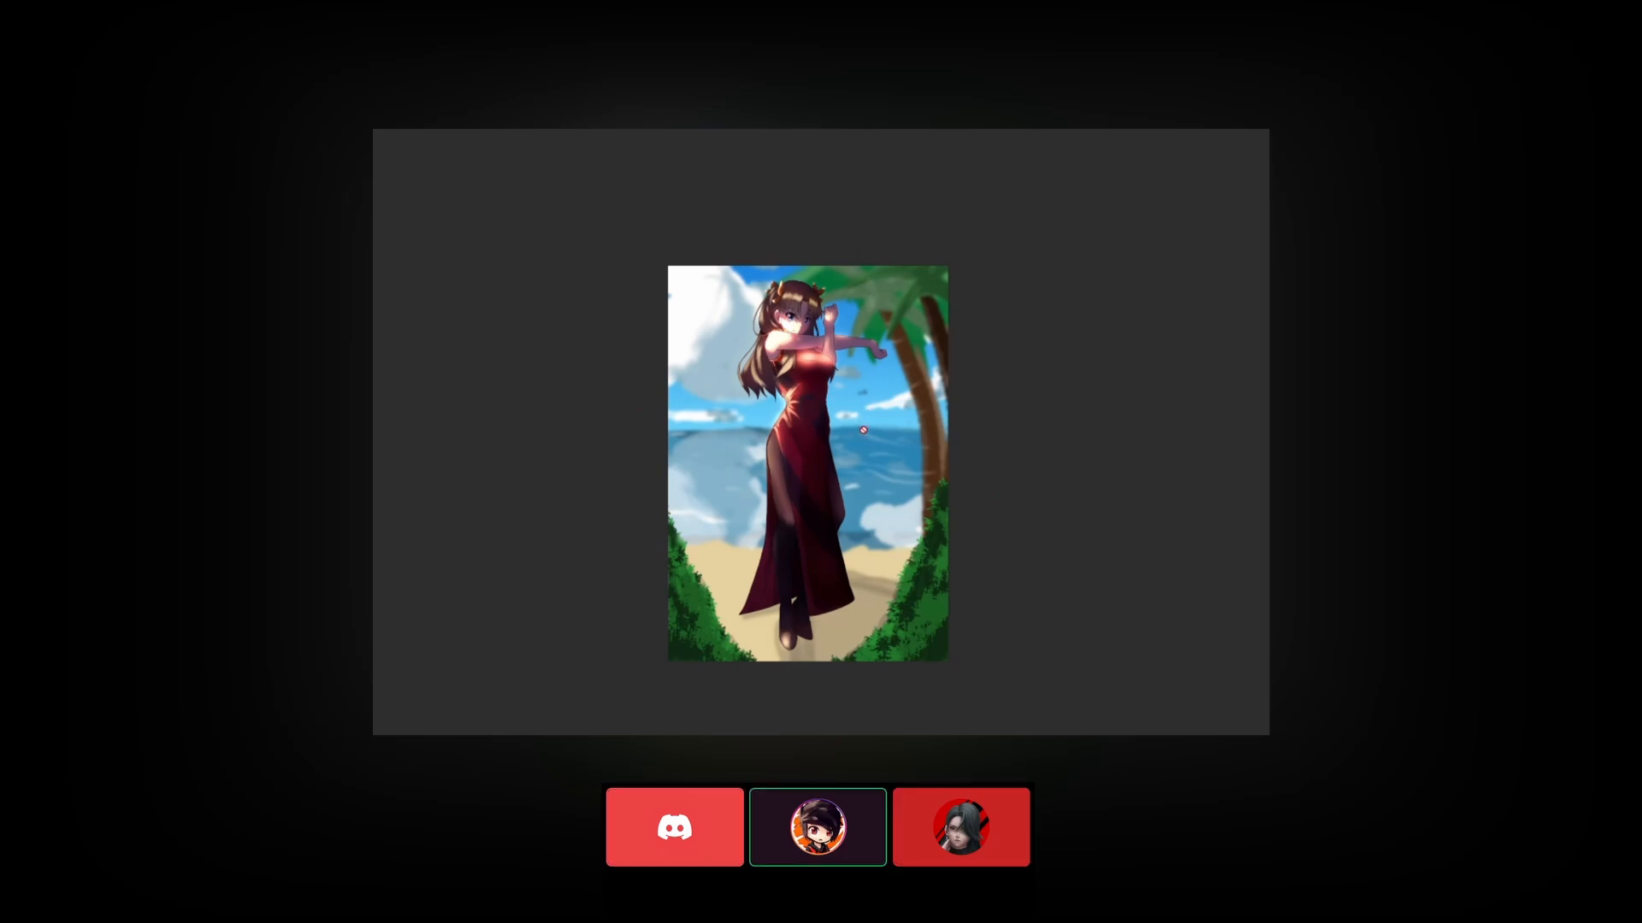
pyautogui.click(675, 827)
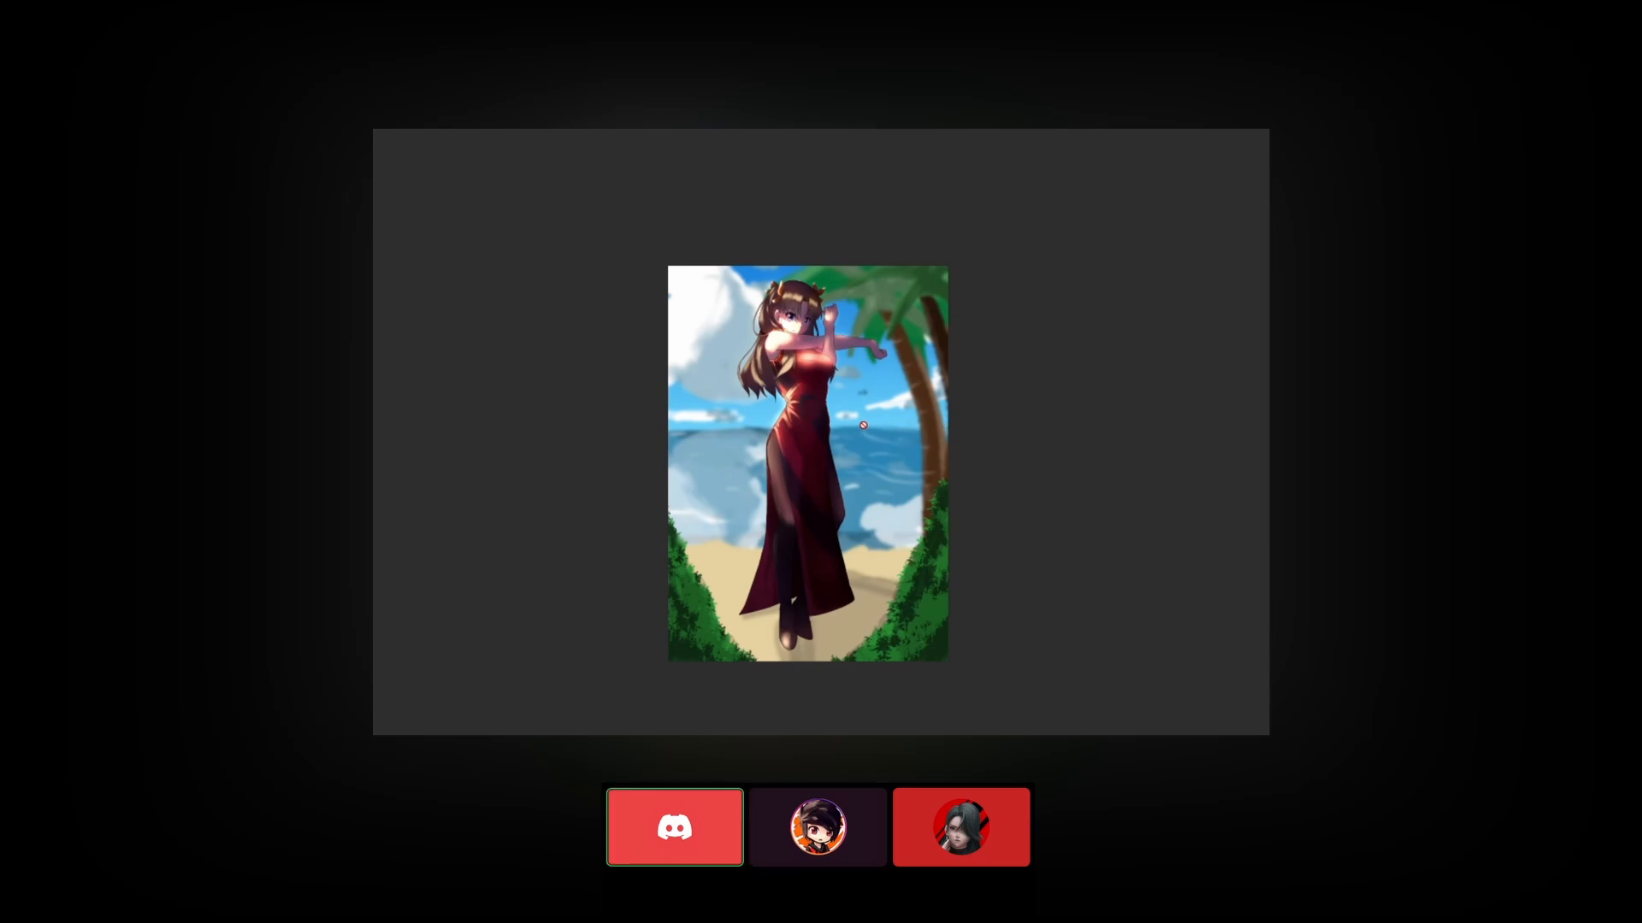
pyautogui.moveTo(736, 540)
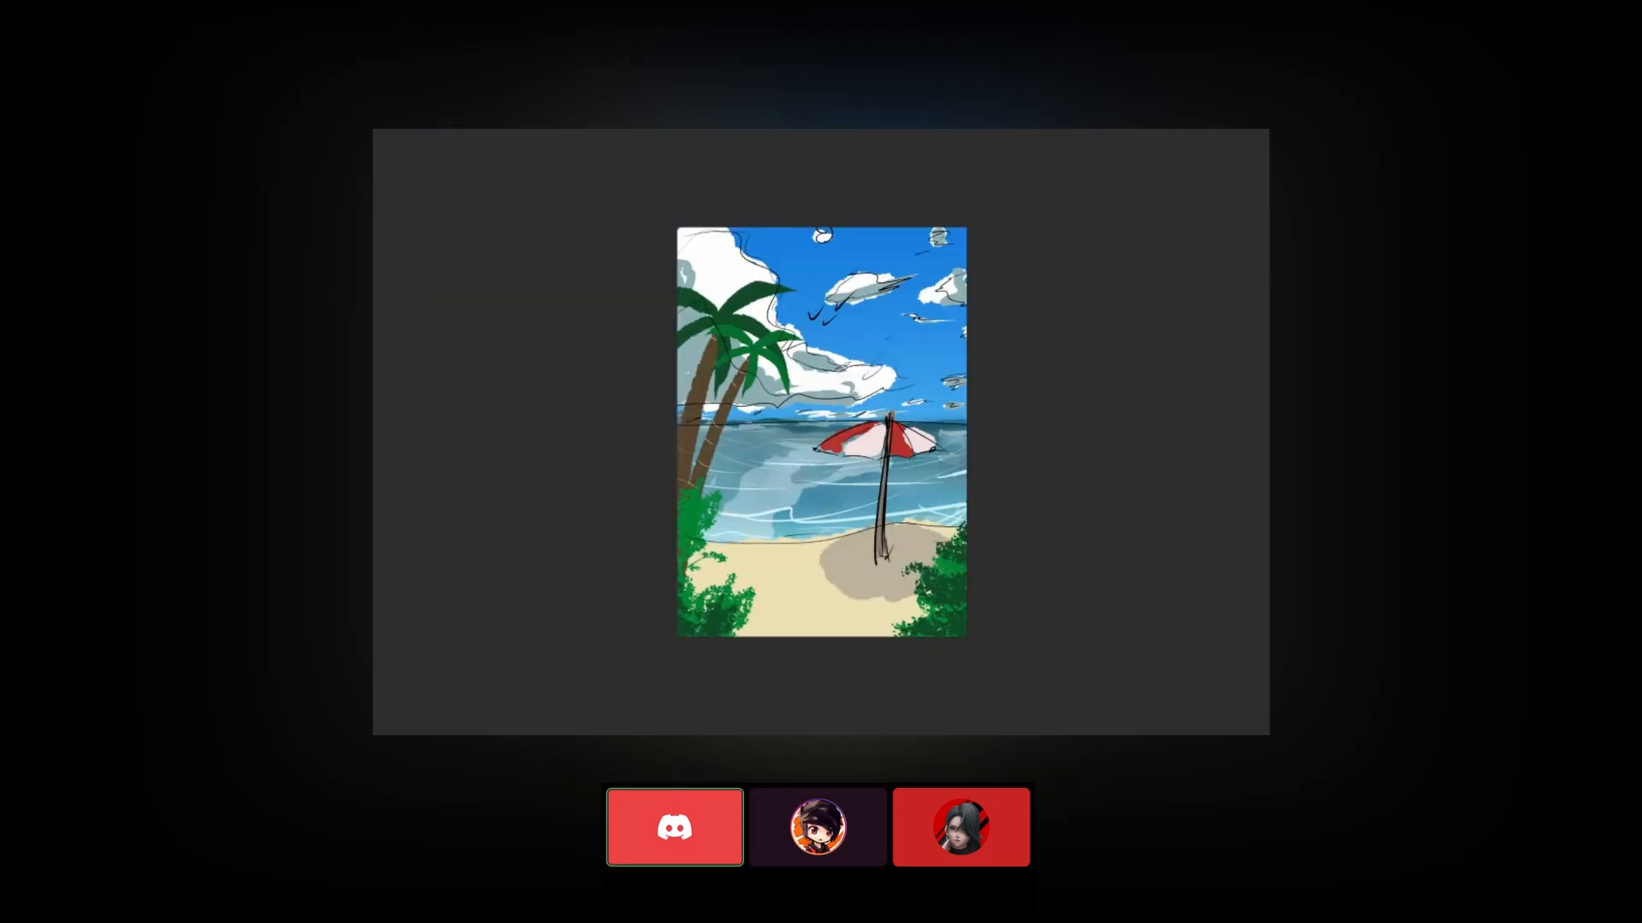
# - Switch from the umbrella drawing back to the red-dressed girl's beach canvas
pyautogui.click(817, 827)
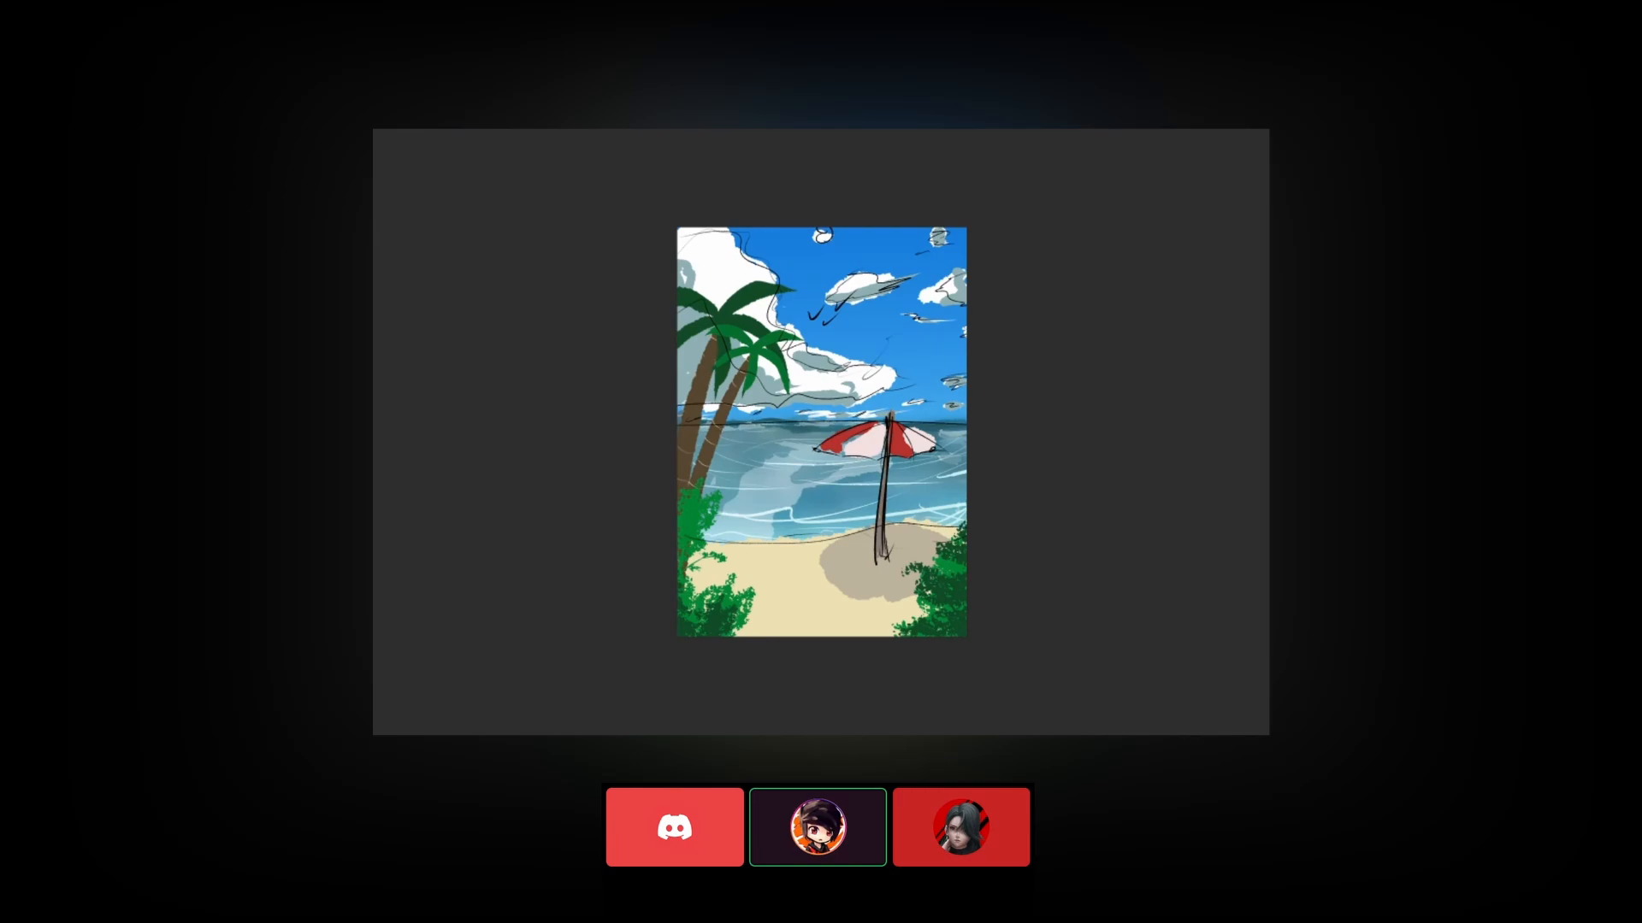
pyautogui.click(675, 827)
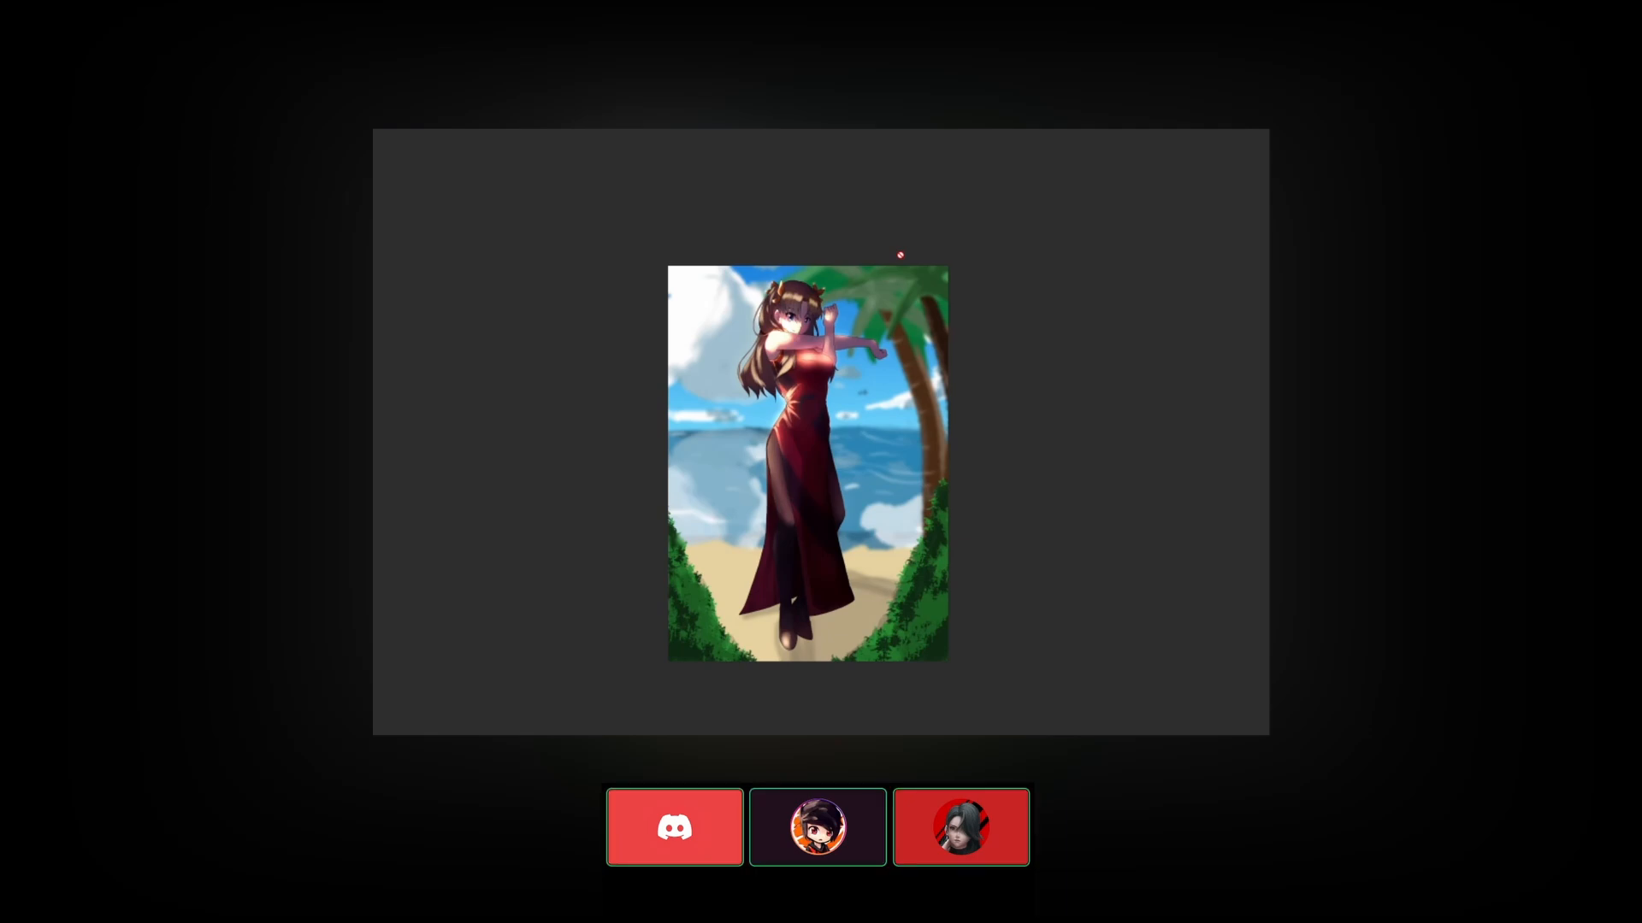
pyautogui.click(959, 827)
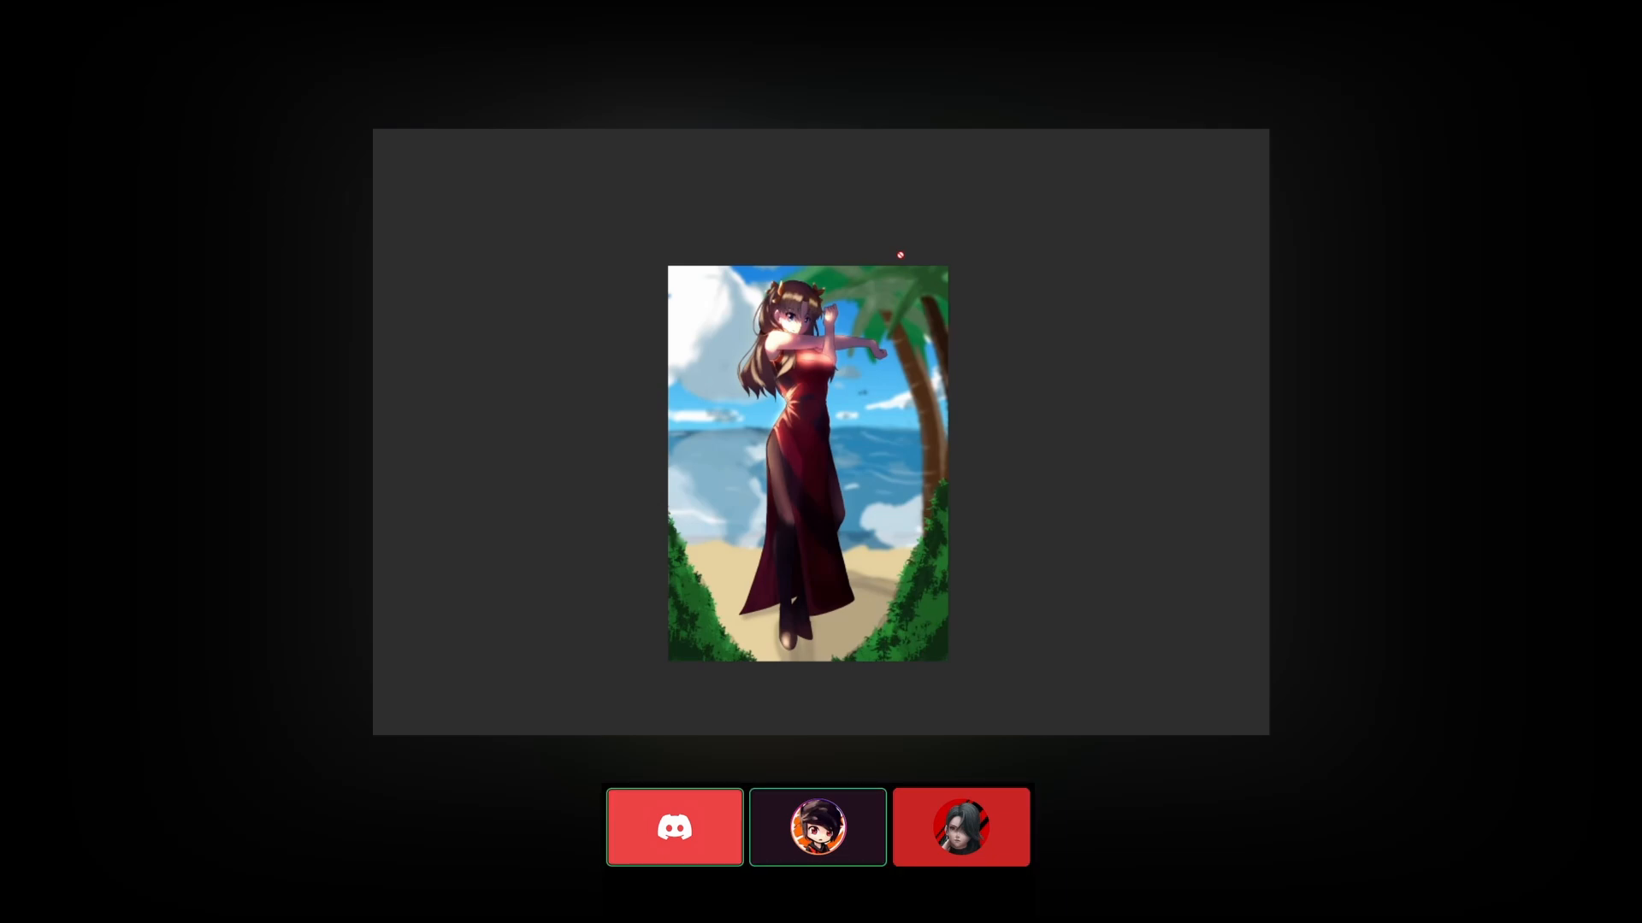
pyautogui.click(818, 827)
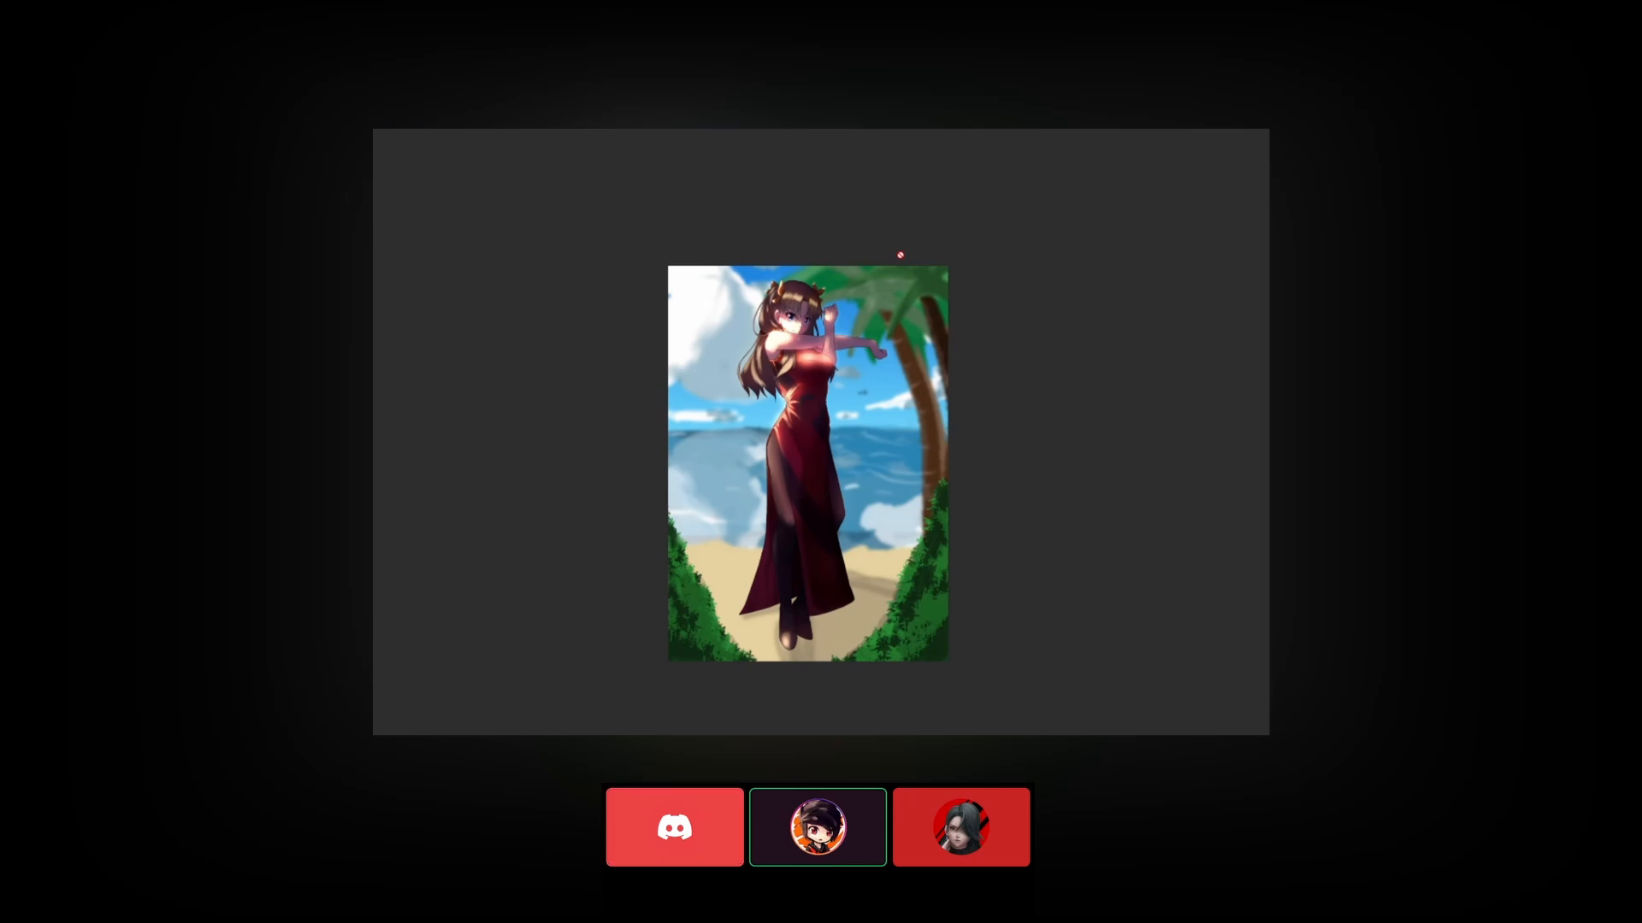
pyautogui.click(960, 826)
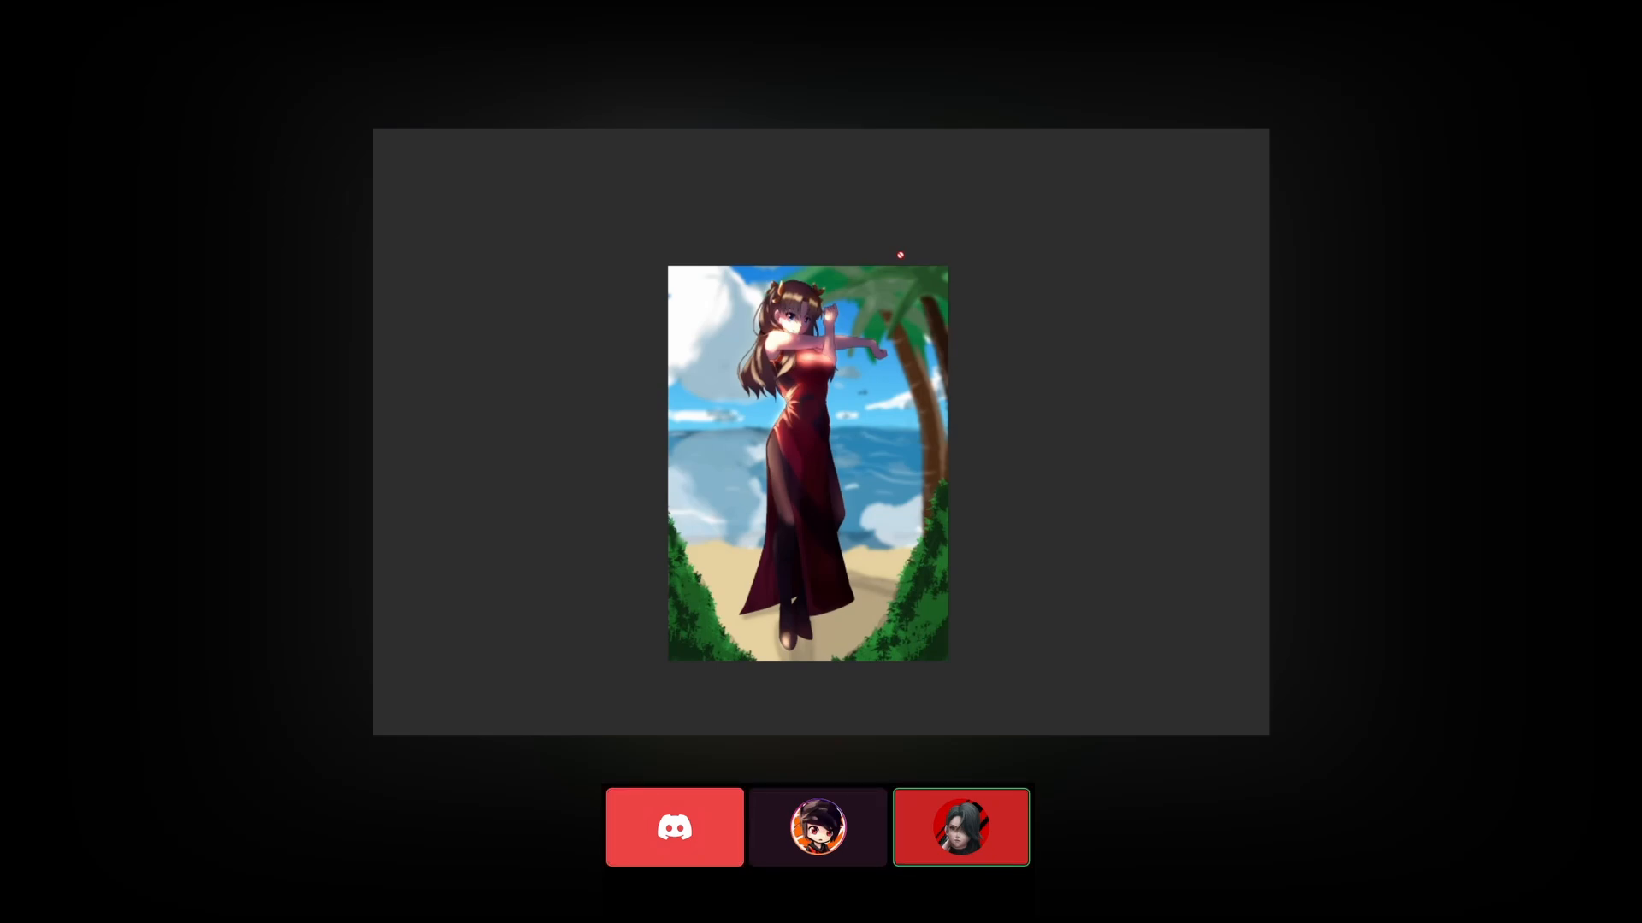